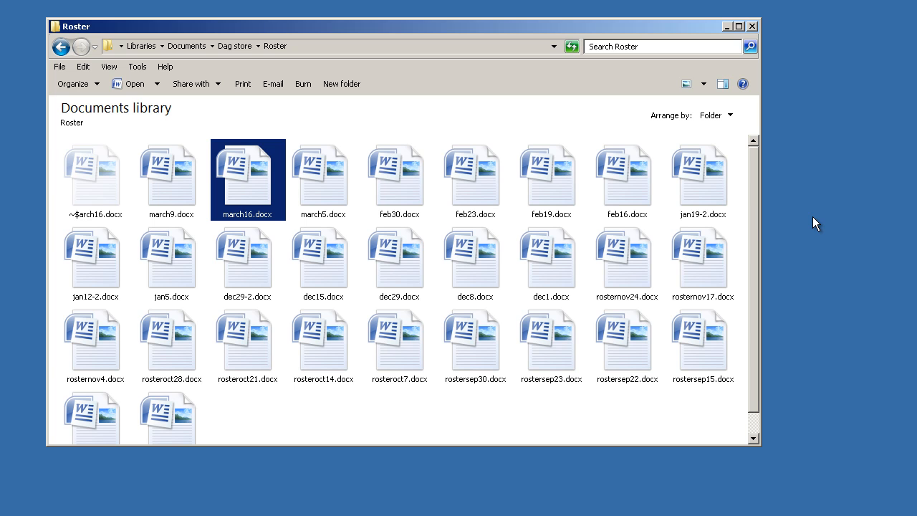
{"action": "mouse_move", "coordinate": [281, 250]}
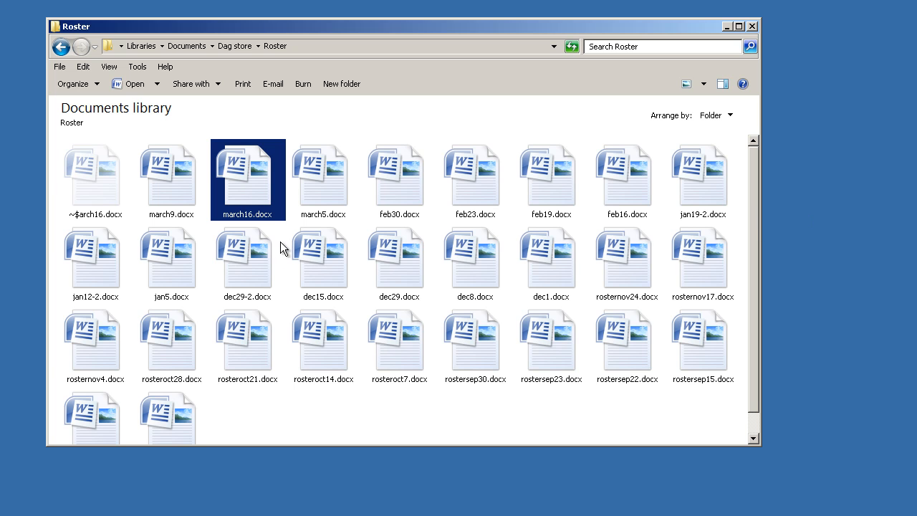
{"action": "mouse_move", "coordinate": [189, 123]}
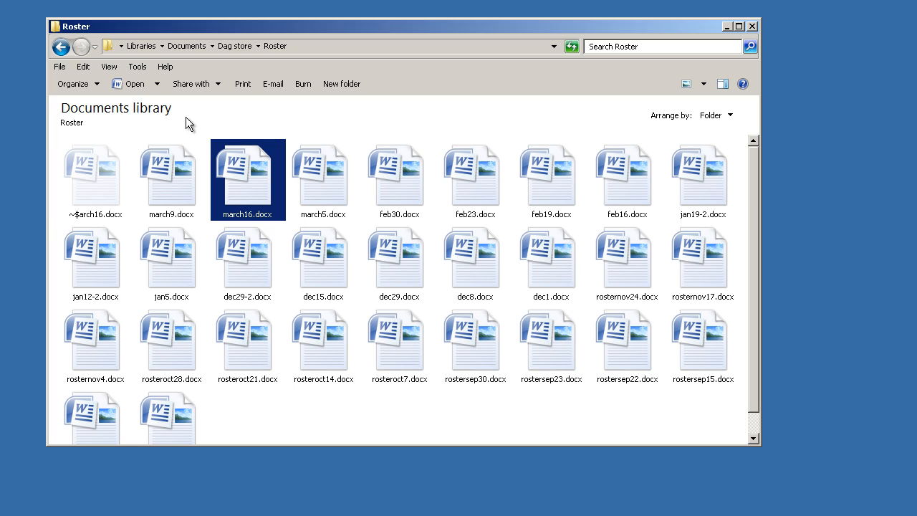
{"action": "mouse_move", "coordinate": [150, 122]}
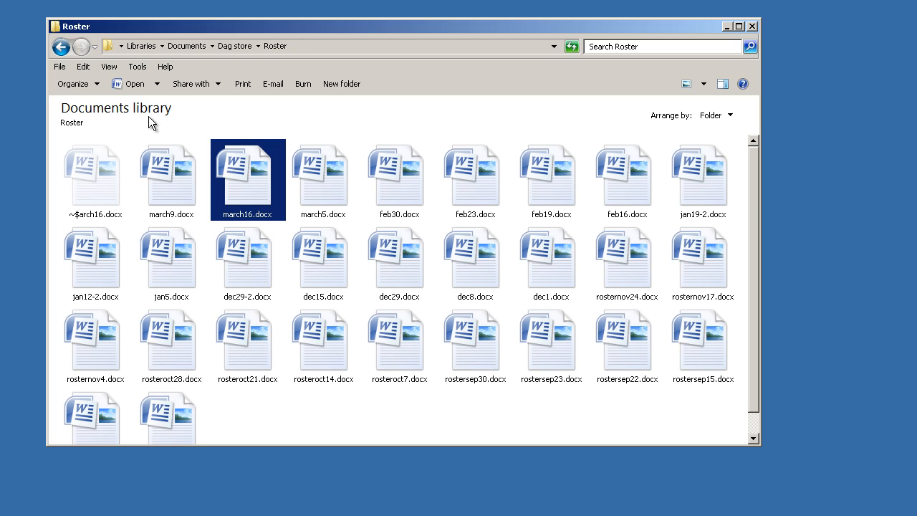
{"action": "mouse_move", "coordinate": [258, 192]}
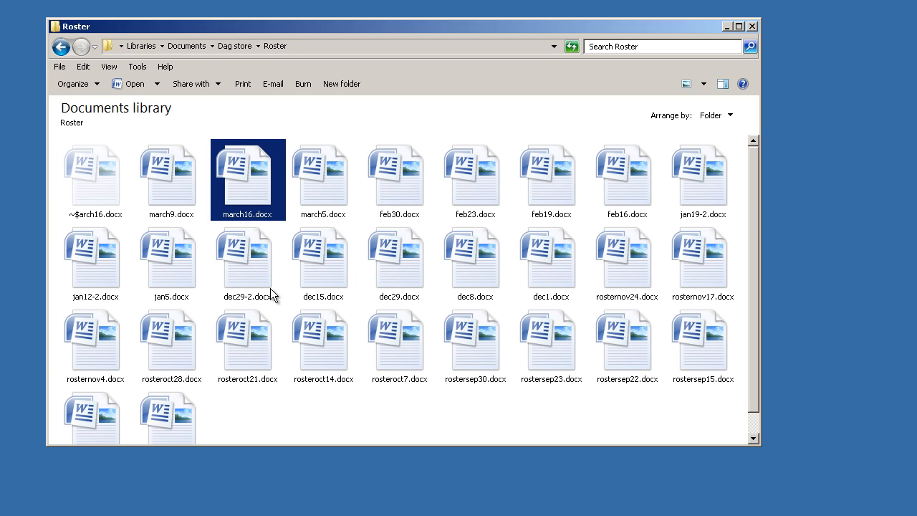
{"action": "mouse_move", "coordinate": [222, 288]}
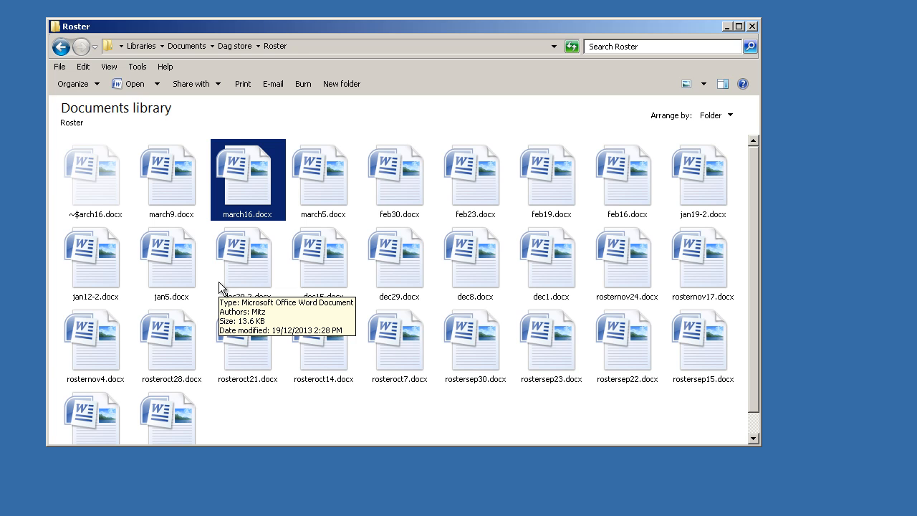
{"action": "mouse_move", "coordinate": [344, 350]}
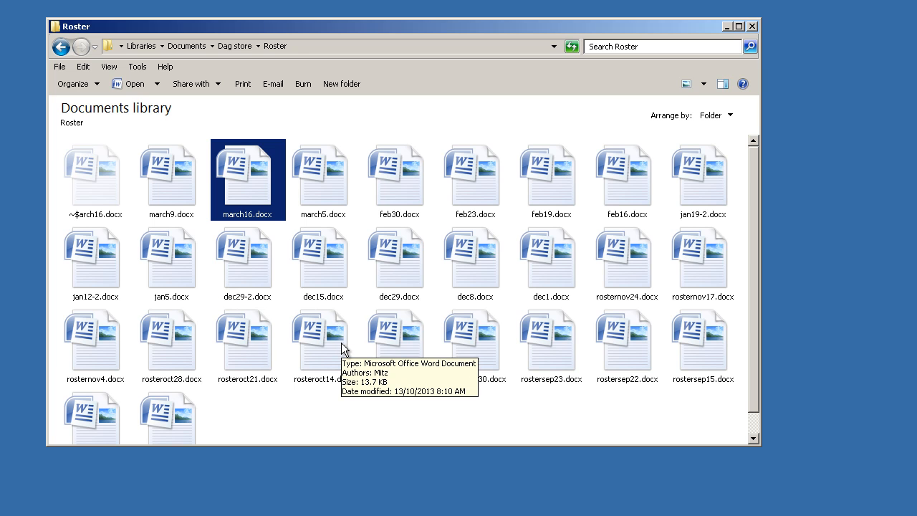
{"action": "mouse_move", "coordinate": [393, 297]}
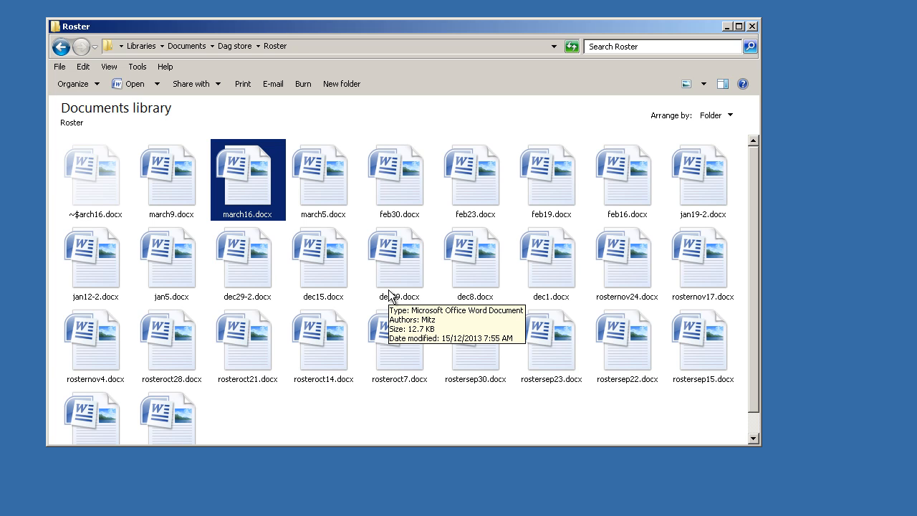
{"action": "mouse_move", "coordinate": [315, 348]}
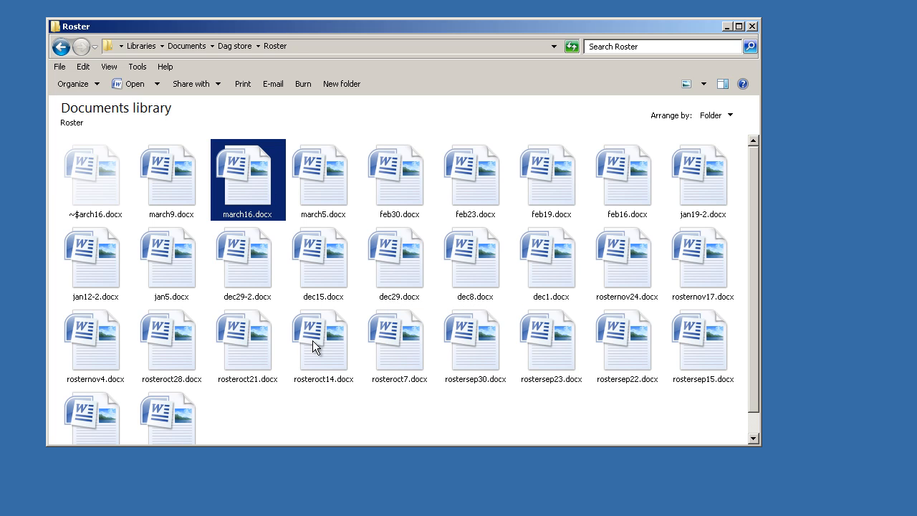
{"action": "mouse_move", "coordinate": [267, 407]}
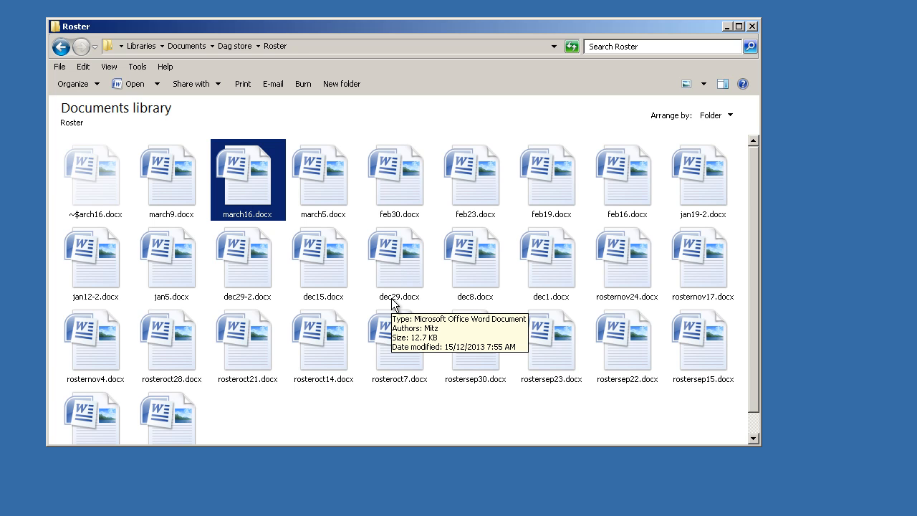
{"action": "mouse_move", "coordinate": [165, 329]}
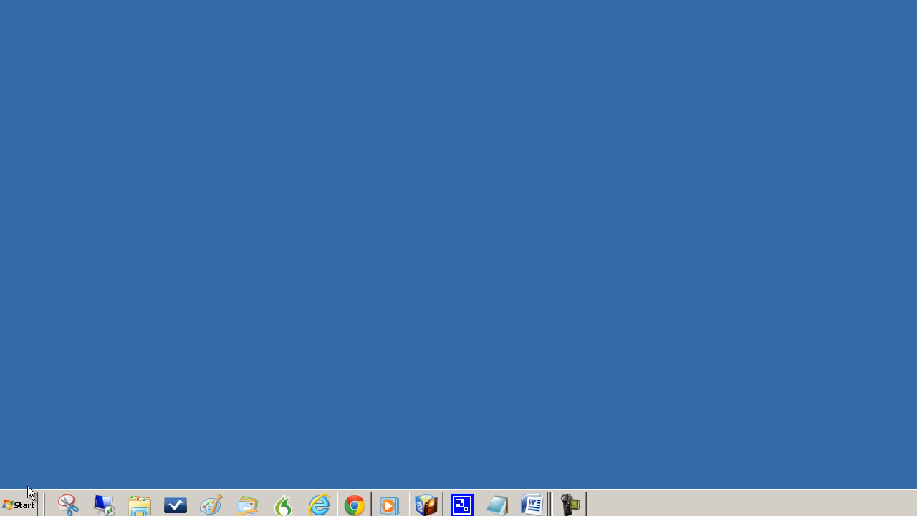
- Open the Documents library from Start and enter the Dag store folder
{"action": "left_click", "coordinate": [20, 505]}
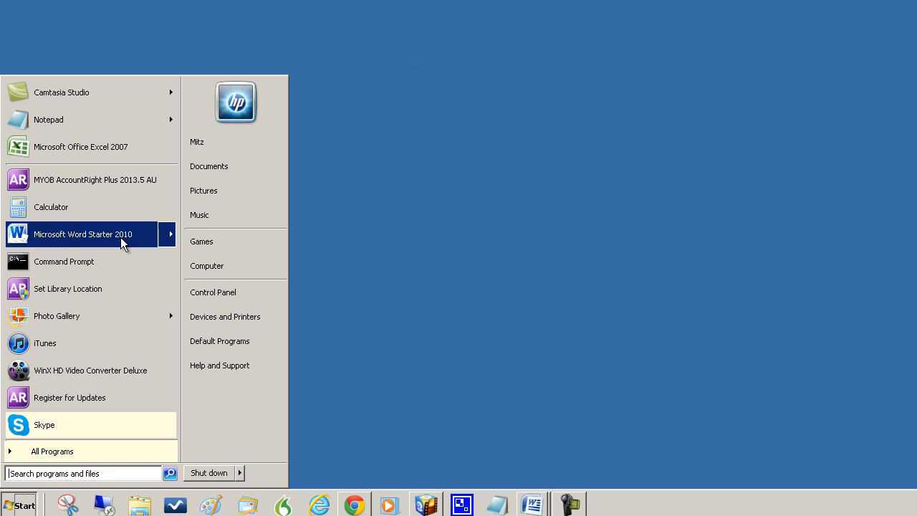
{"action": "mouse_move", "coordinate": [210, 166]}
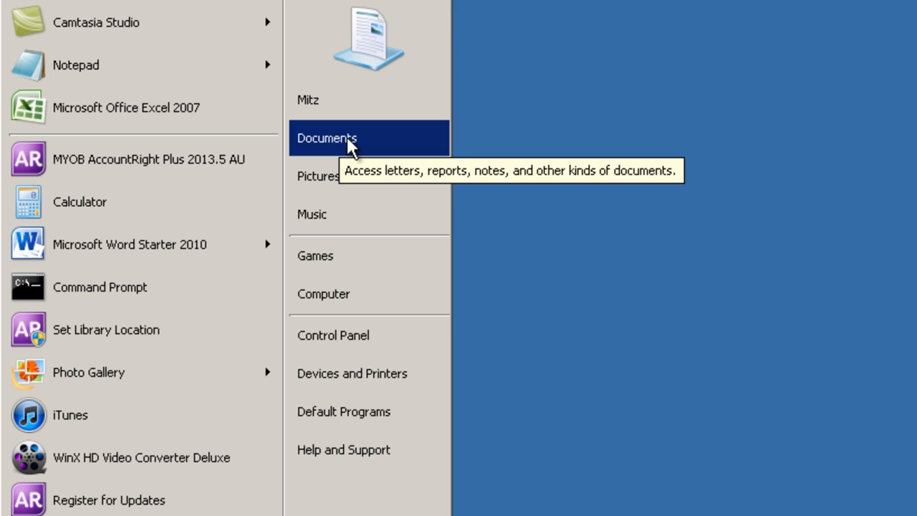
{"action": "left_click", "coordinate": [327, 137]}
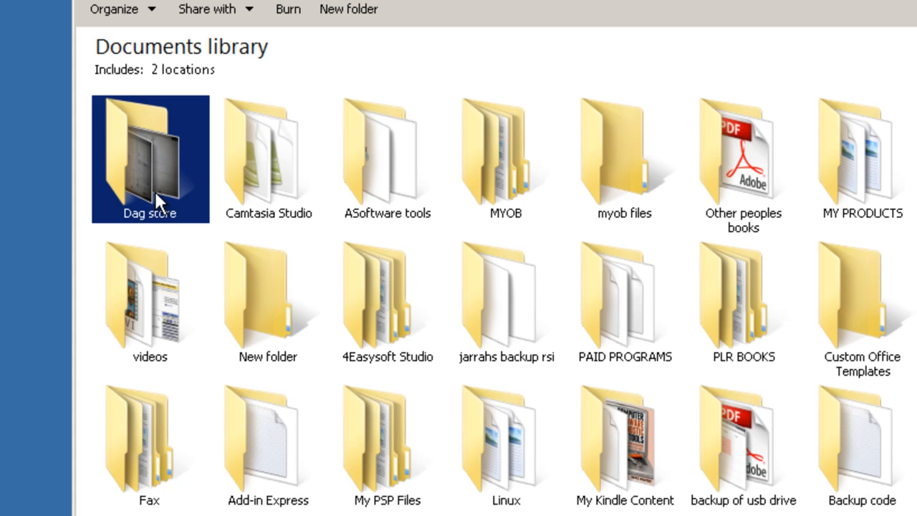
{"action": "double_click", "coordinate": [149, 158]}
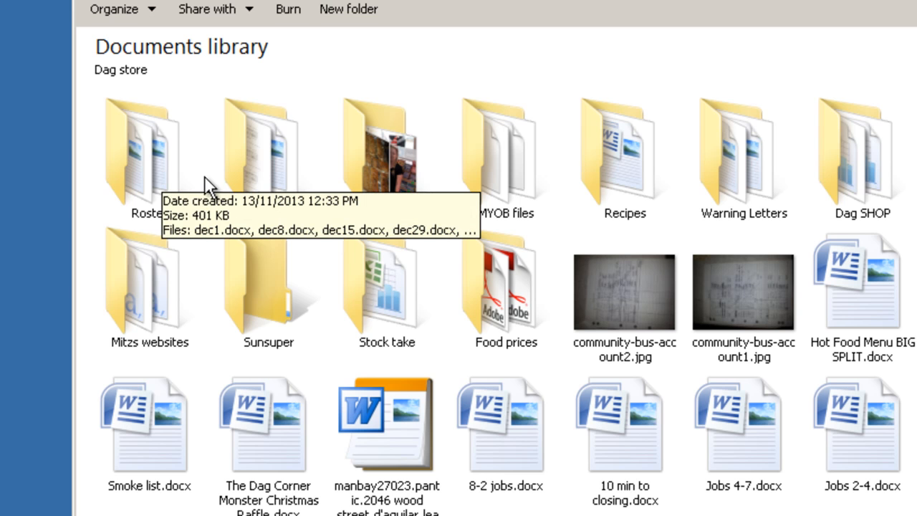
{"action": "mouse_move", "coordinate": [150, 178]}
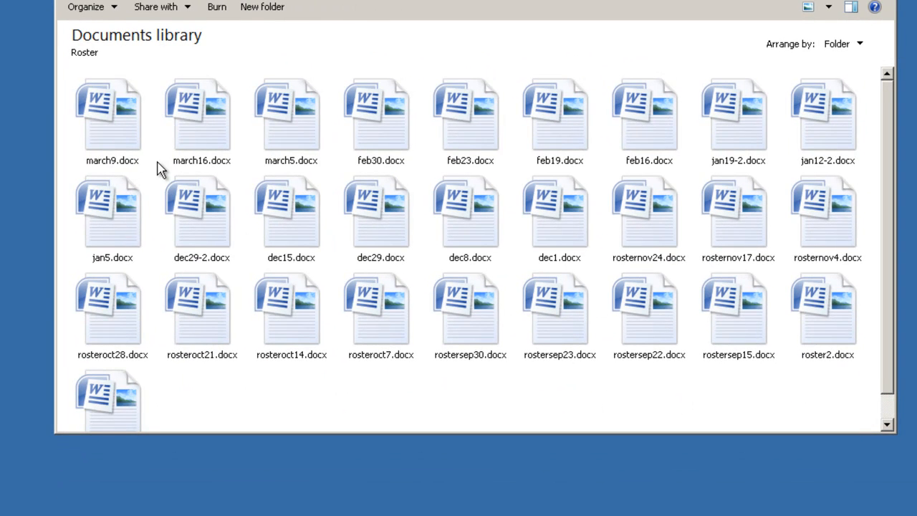
{"action": "mouse_move", "coordinate": [367, 203]}
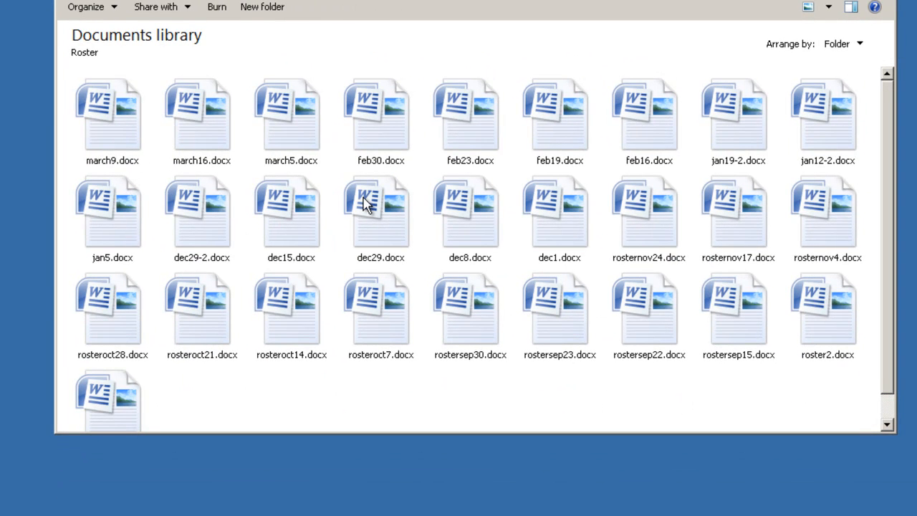
{"action": "mouse_move", "coordinate": [375, 212]}
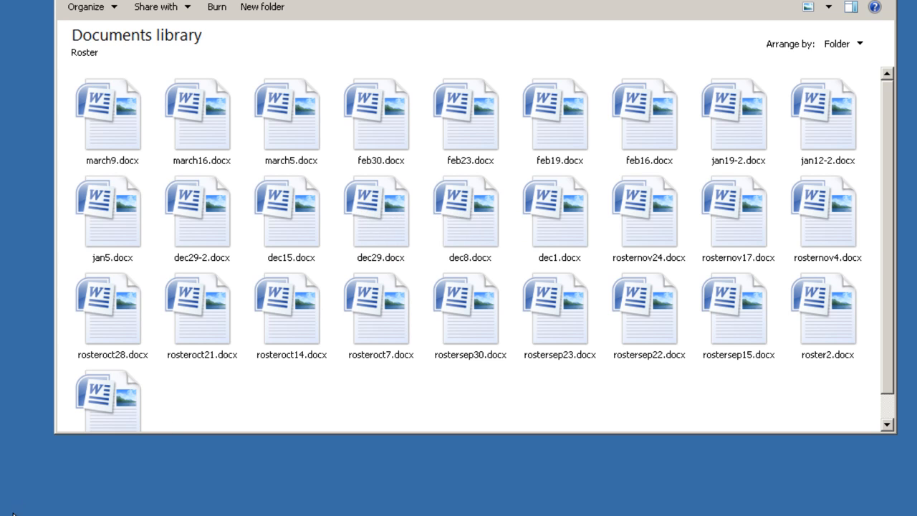
{"action": "left_click", "coordinate": [23, 501]}
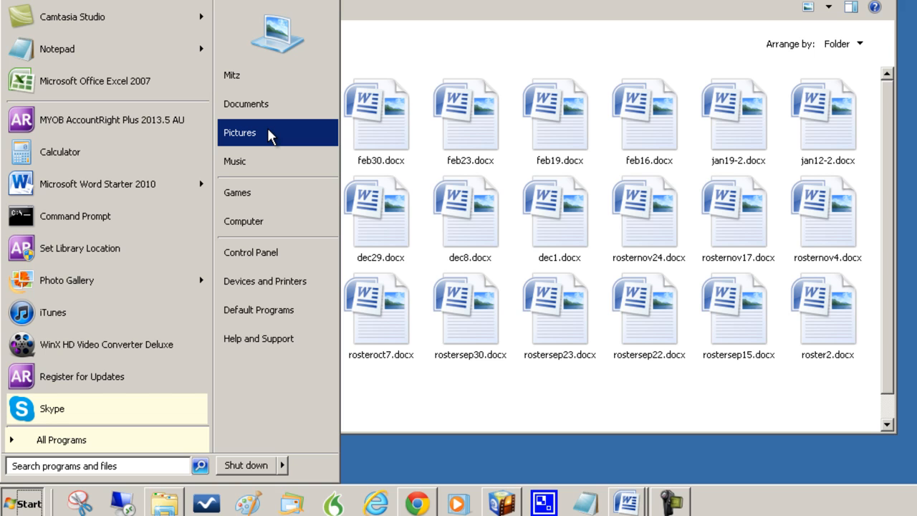
{"action": "mouse_move", "coordinate": [309, 129]}
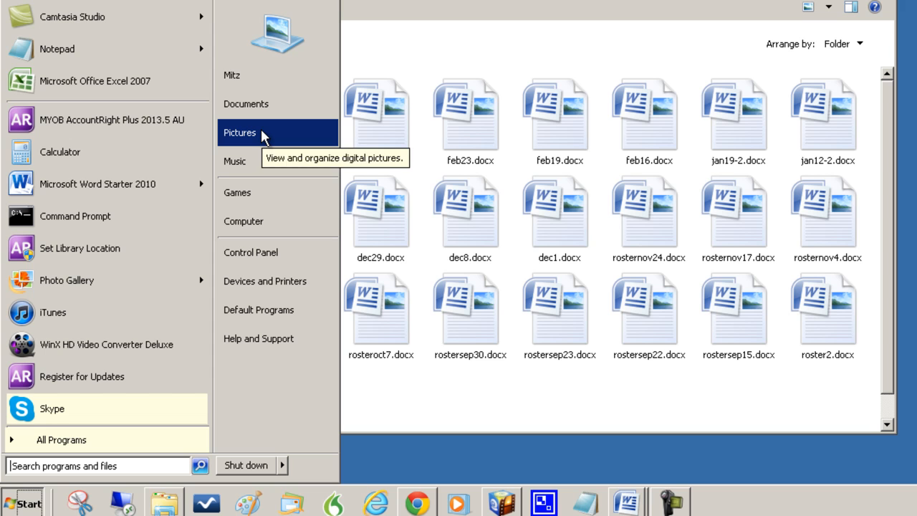
{"action": "mouse_move", "coordinate": [233, 75]}
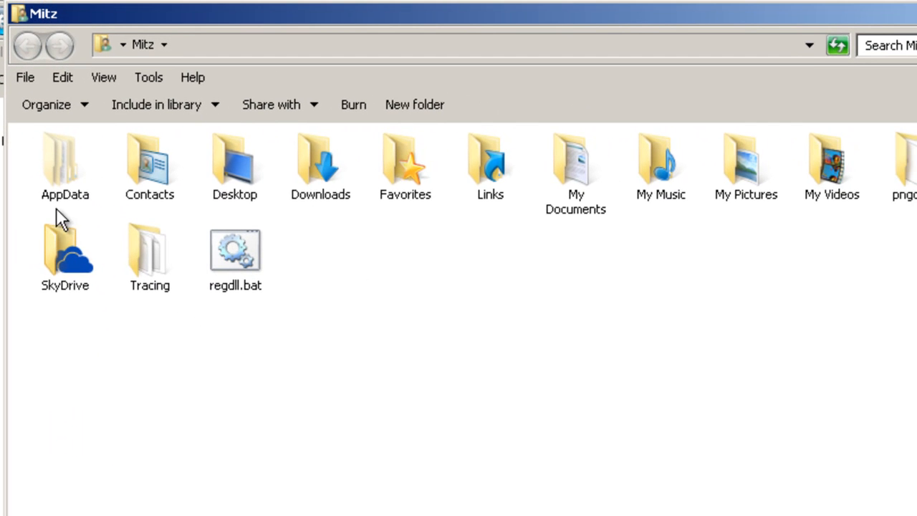
{"action": "mouse_move", "coordinate": [324, 179]}
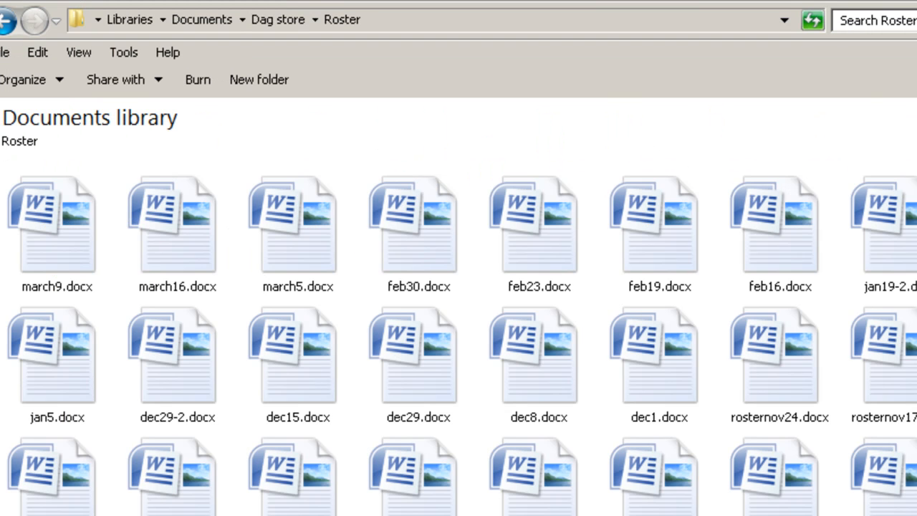
{"action": "left_click", "coordinate": [57, 222]}
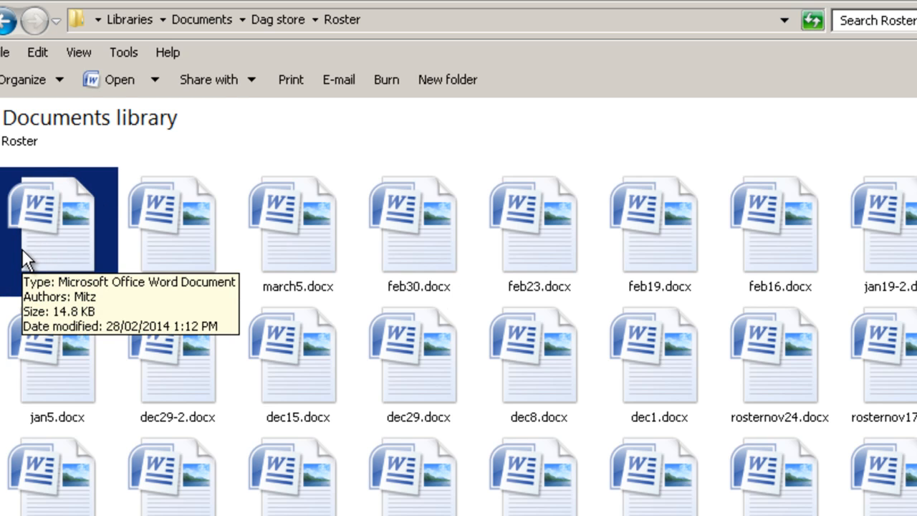
{"action": "mouse_move", "coordinate": [45, 255]}
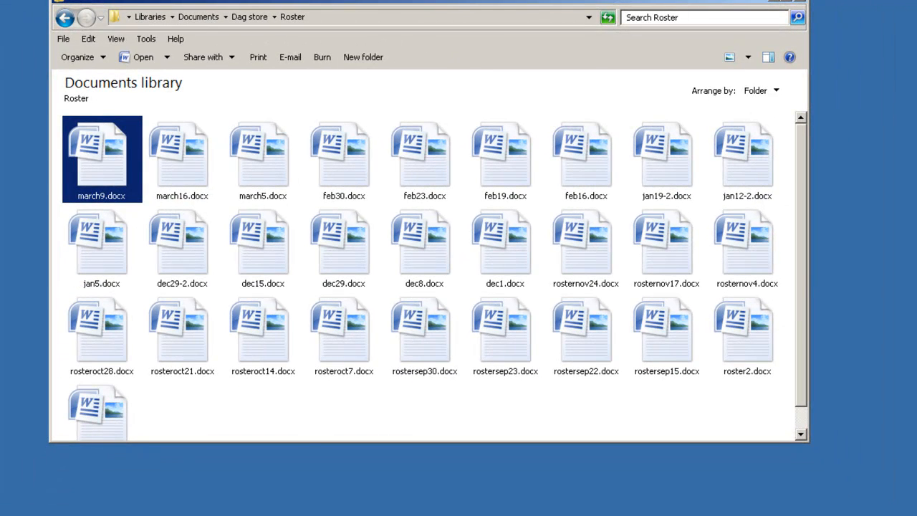
{"action": "left_click", "coordinate": [21, 502]}
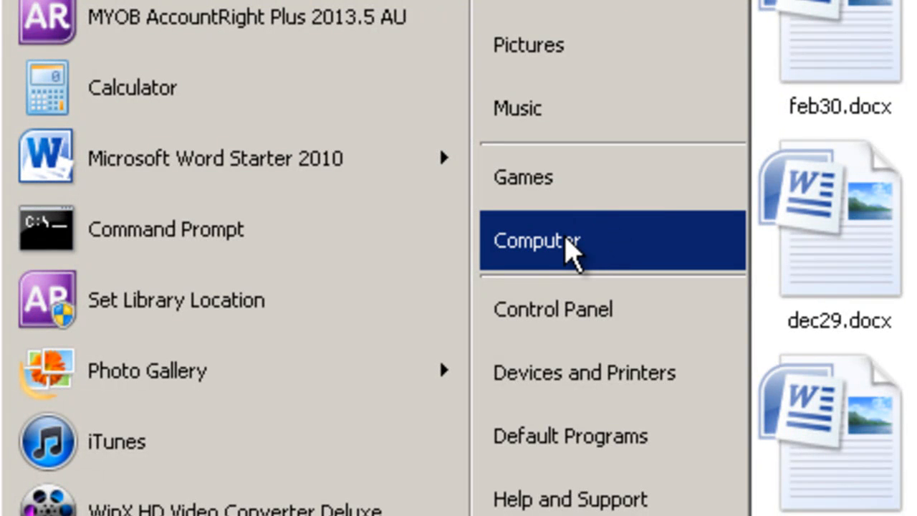
{"action": "left_click", "coordinate": [538, 241]}
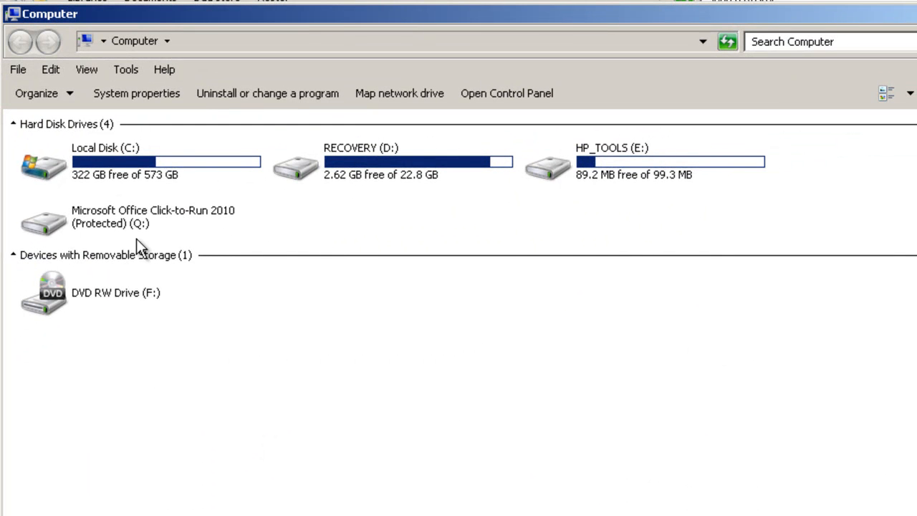
{"action": "mouse_move", "coordinate": [322, 147]}
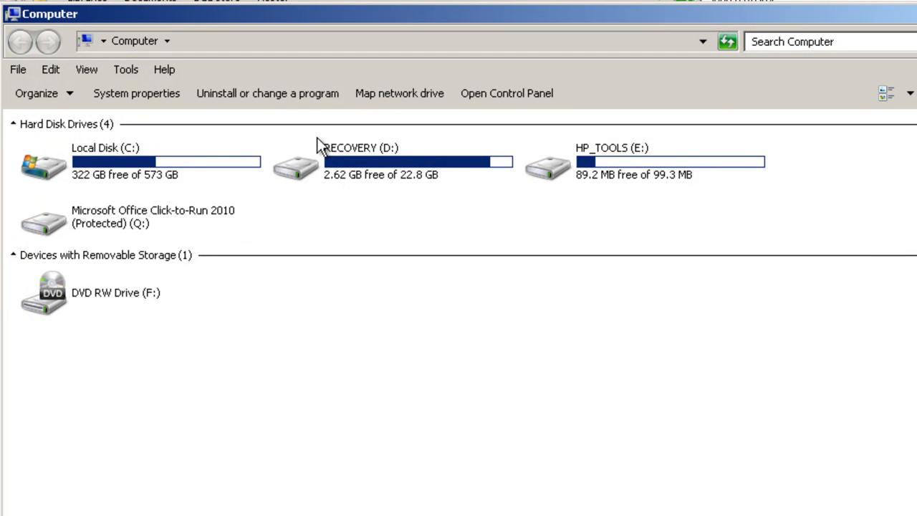
{"action": "mouse_move", "coordinate": [373, 158]}
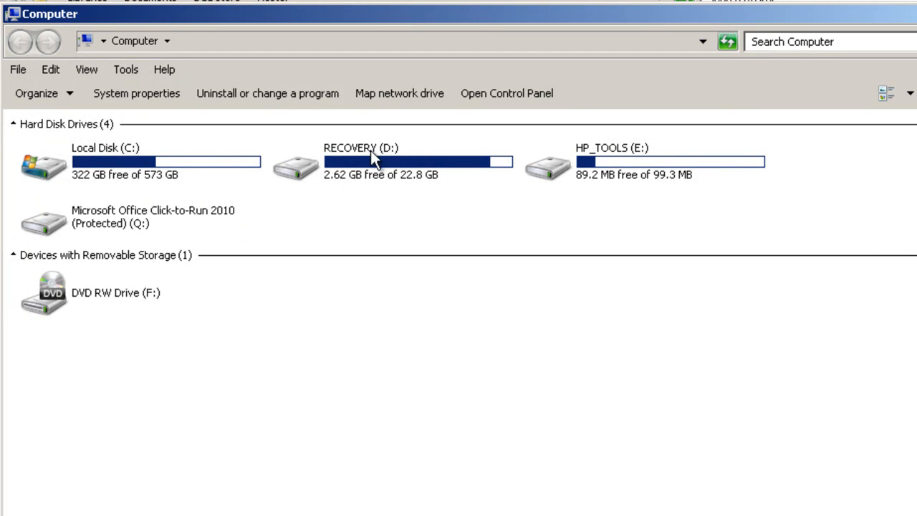
{"action": "mouse_move", "coordinate": [232, 169]}
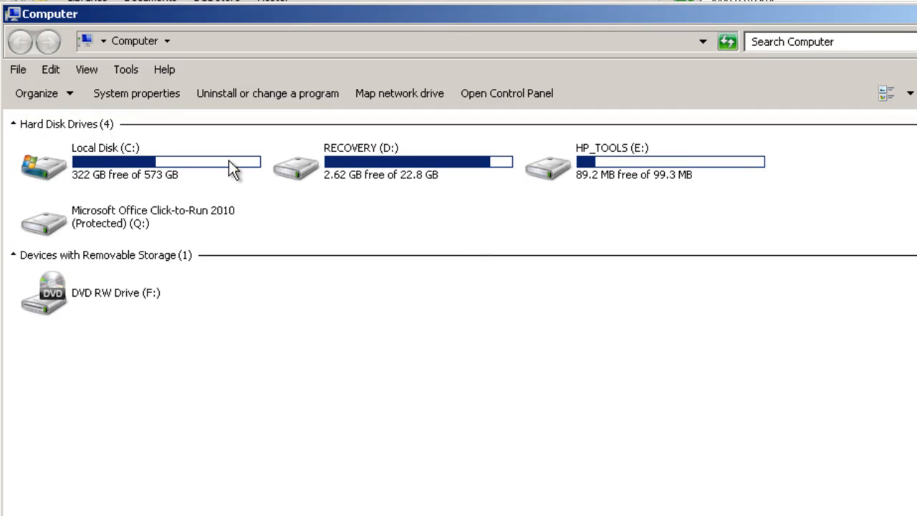
{"action": "mouse_move", "coordinate": [743, 174]}
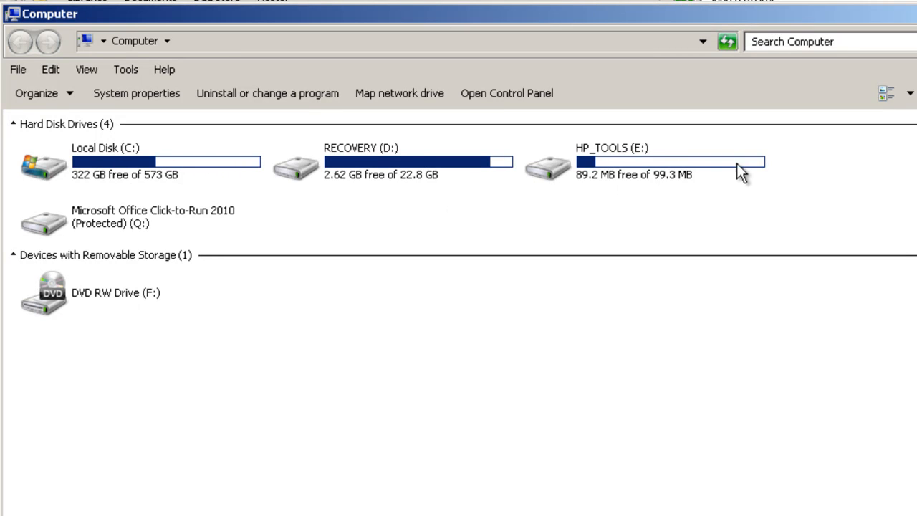
{"action": "mouse_move", "coordinate": [321, 275]}
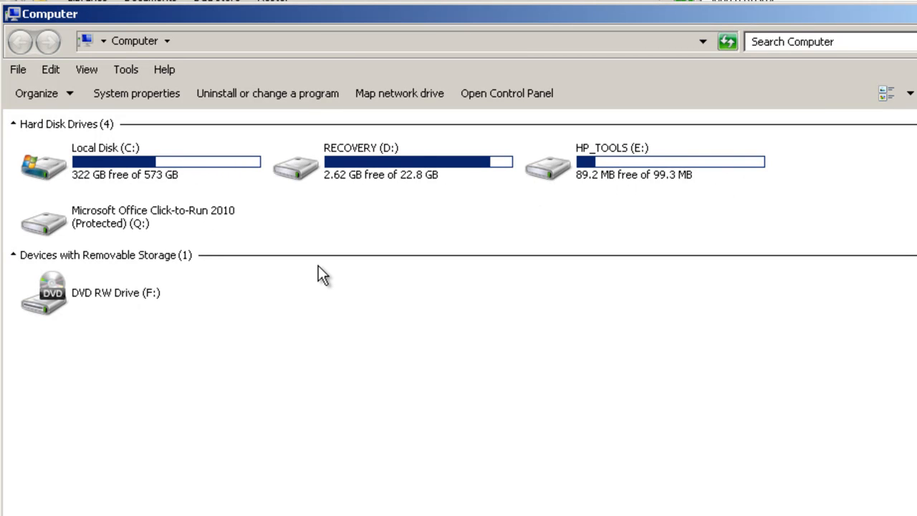
{"action": "mouse_move", "coordinate": [246, 218]}
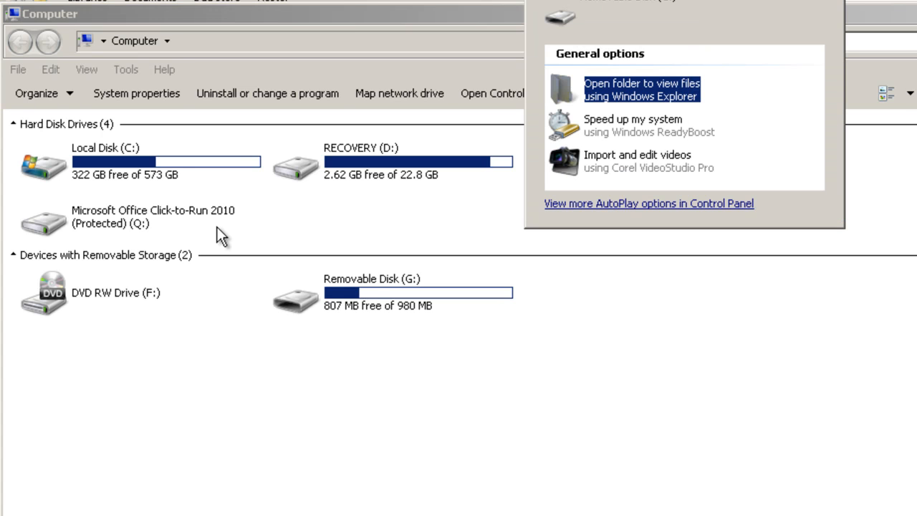
{"action": "mouse_move", "coordinate": [347, 304]}
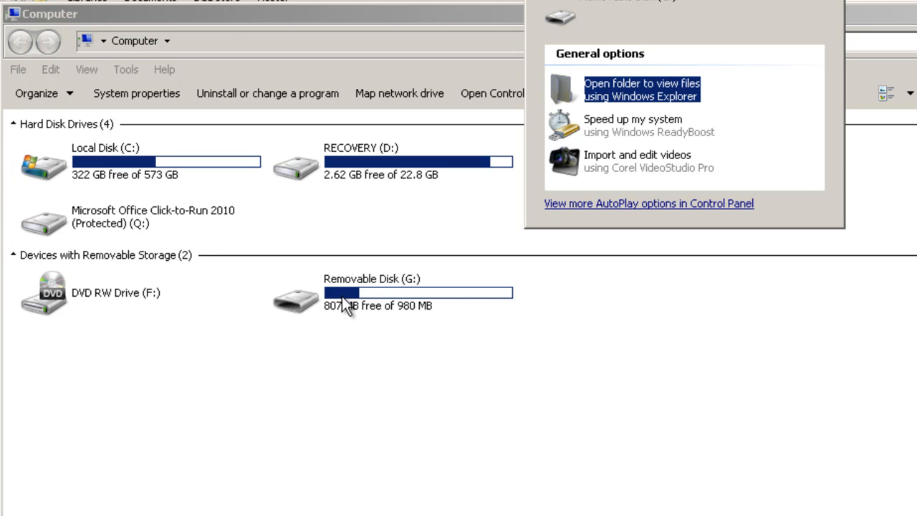
{"action": "mouse_move", "coordinate": [562, 276]}
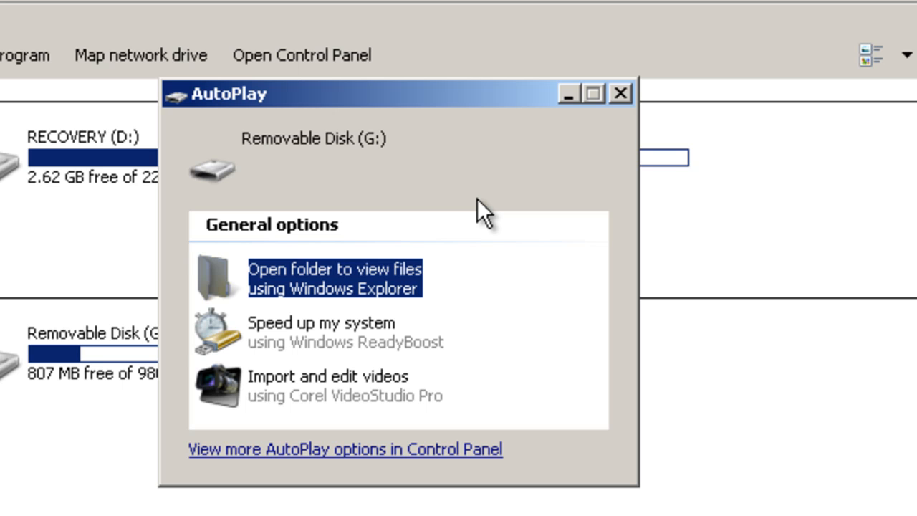
{"action": "mouse_move", "coordinate": [471, 212]}
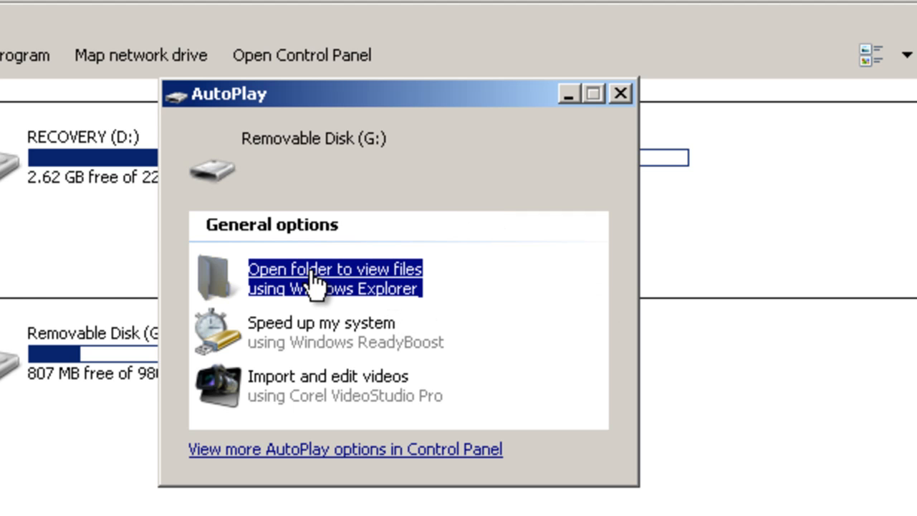
- Choose 'Open folder to view files' in AutoPlay, then return to the Computer drive list
{"action": "left_click", "coordinate": [335, 278]}
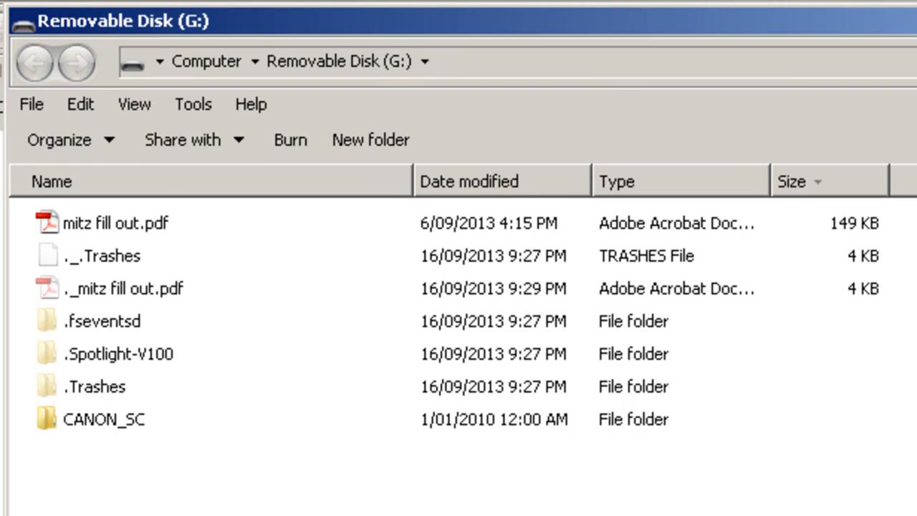
{"action": "left_click", "coordinate": [207, 62]}
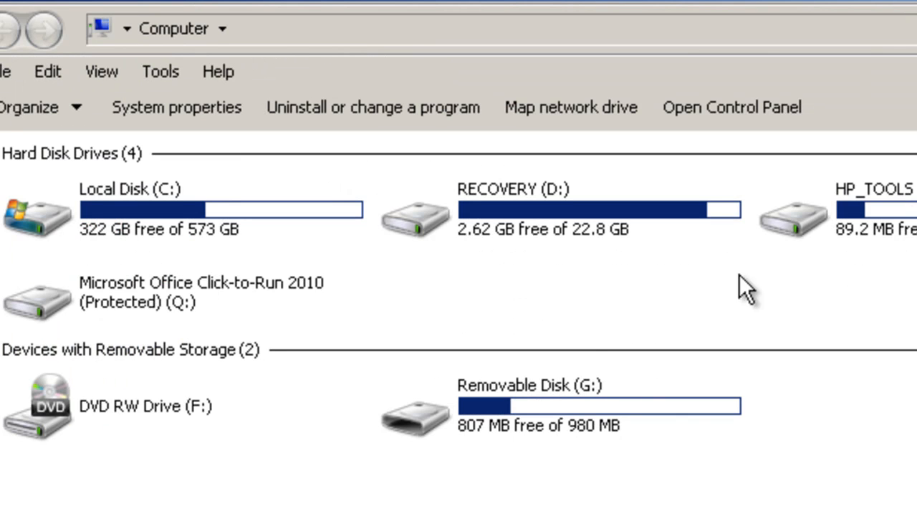
{"action": "mouse_move", "coordinate": [515, 443]}
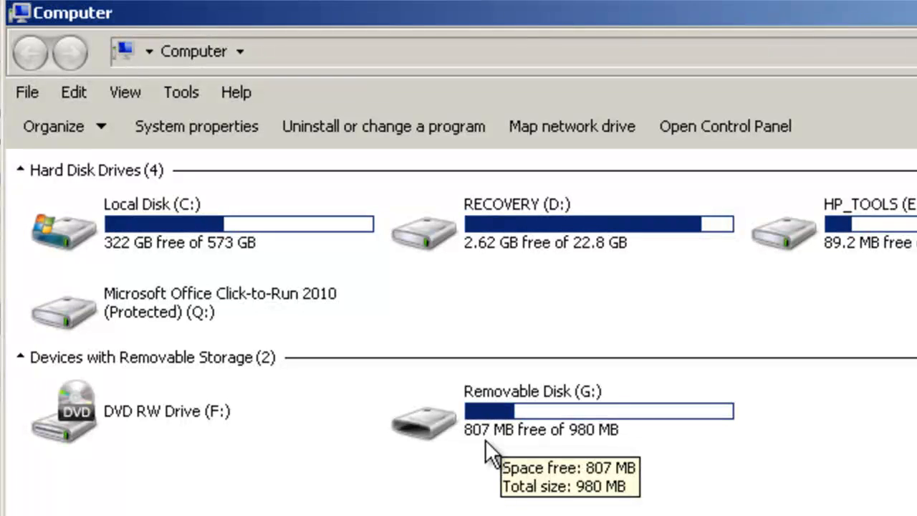
{"action": "mouse_move", "coordinate": [527, 448]}
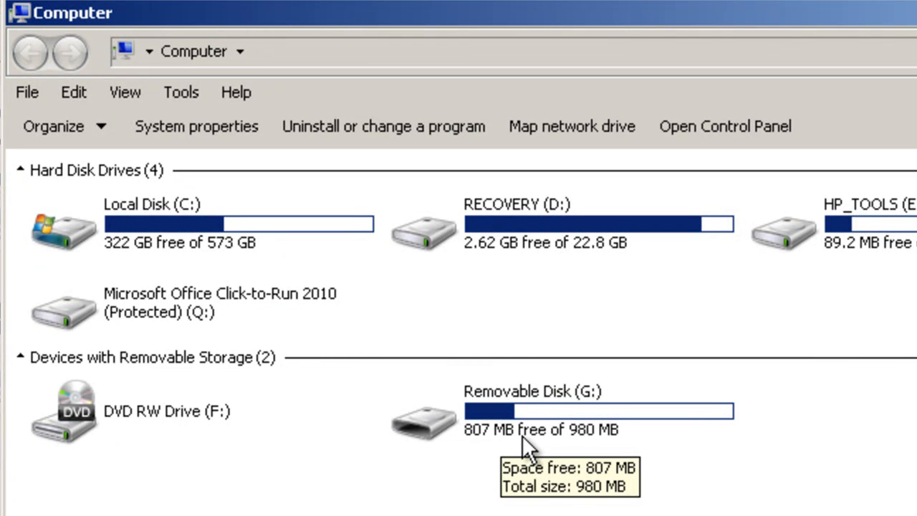
{"action": "mouse_move", "coordinate": [573, 447]}
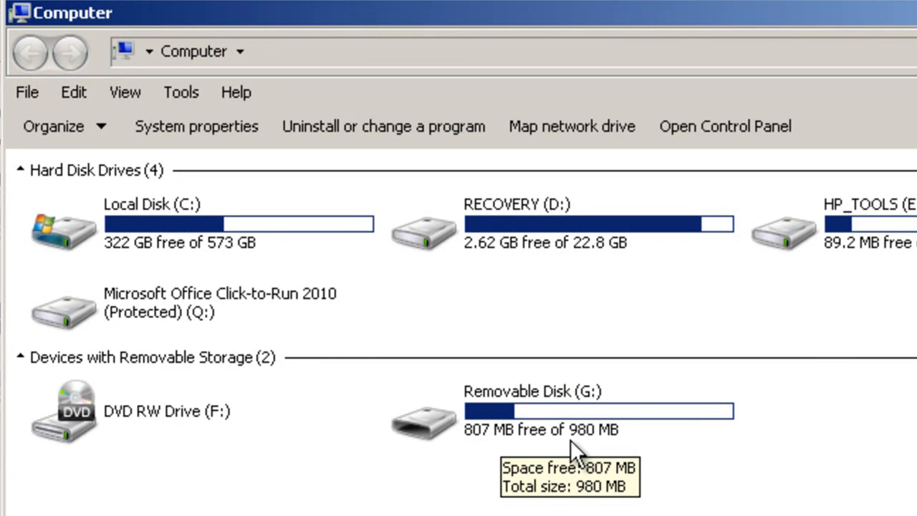
{"action": "mouse_move", "coordinate": [628, 447]}
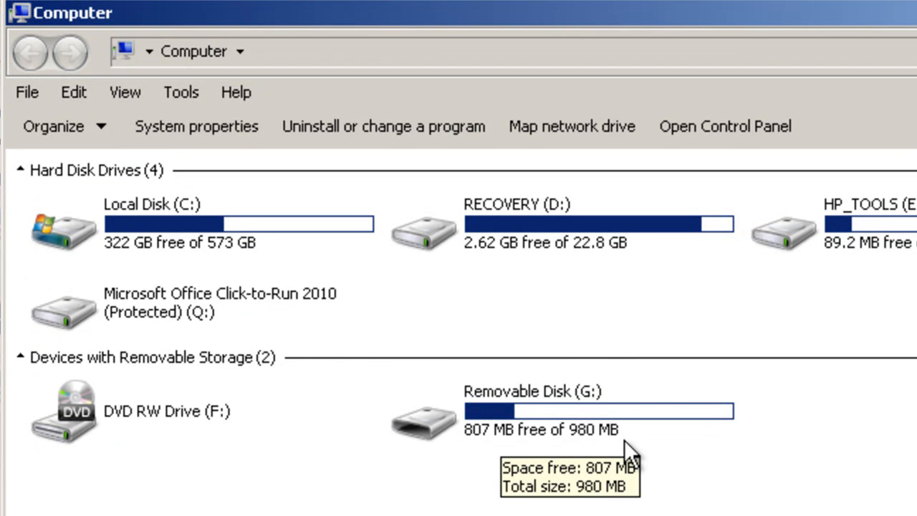
{"action": "mouse_move", "coordinate": [587, 459]}
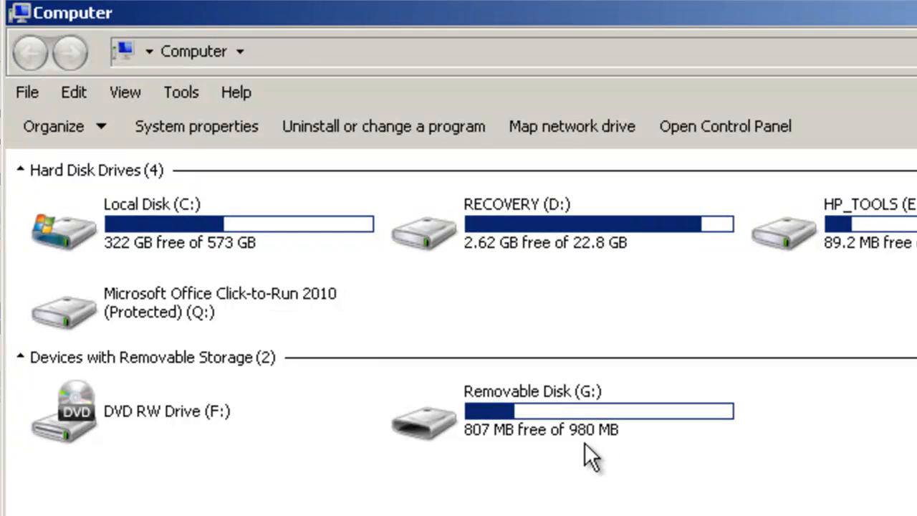
{"action": "mouse_move", "coordinate": [645, 452]}
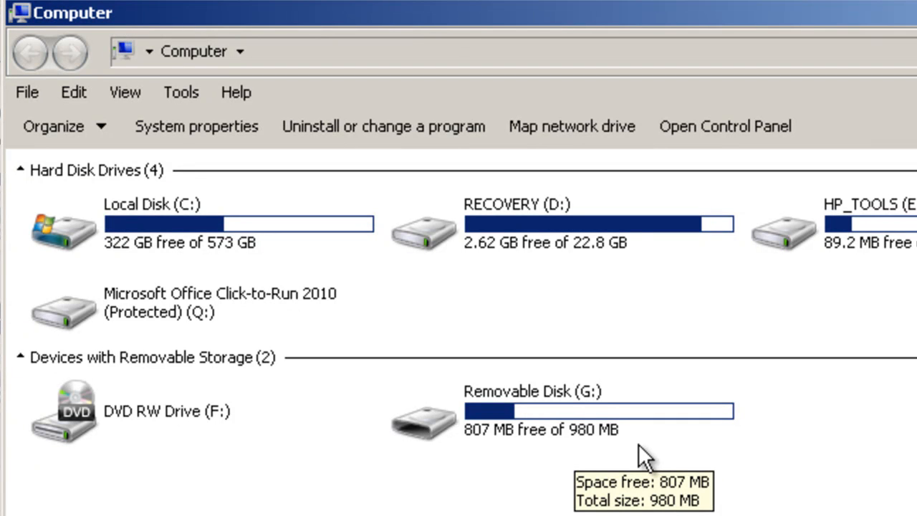
{"action": "mouse_move", "coordinate": [631, 444]}
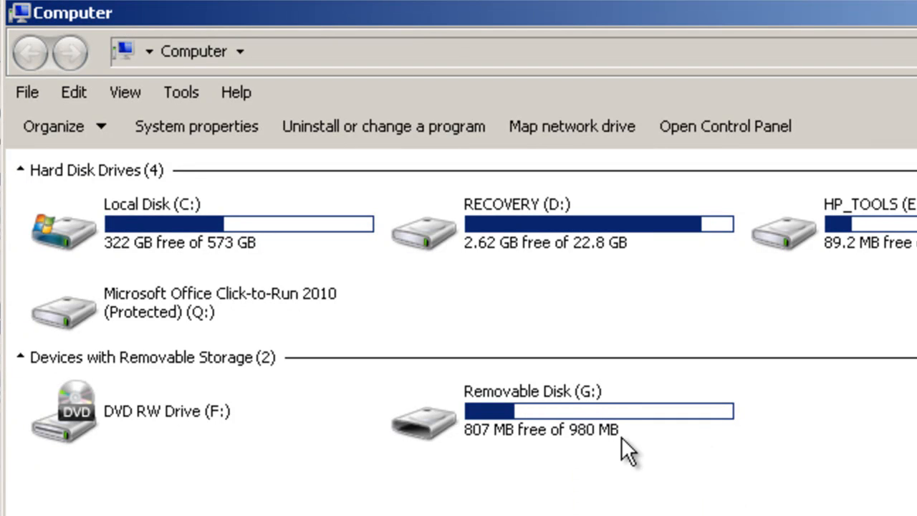
{"action": "mouse_move", "coordinate": [674, 480]}
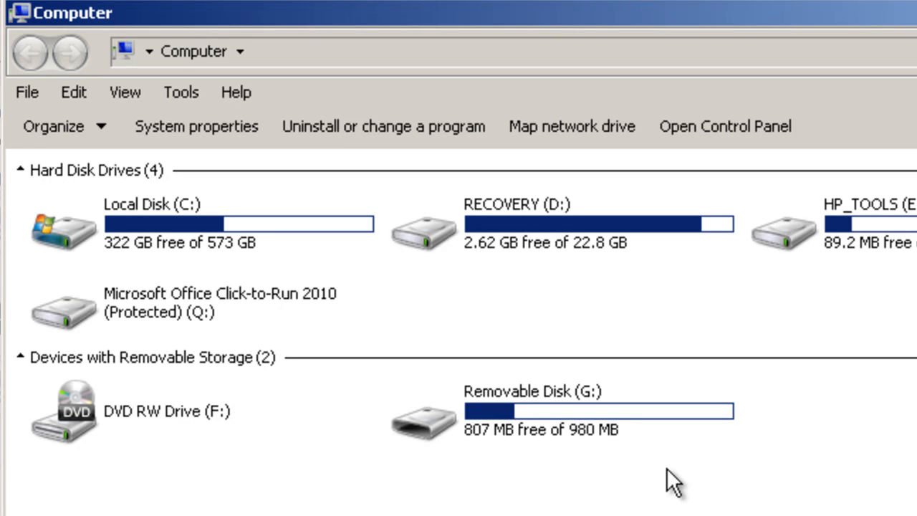
{"action": "mouse_move", "coordinate": [619, 451]}
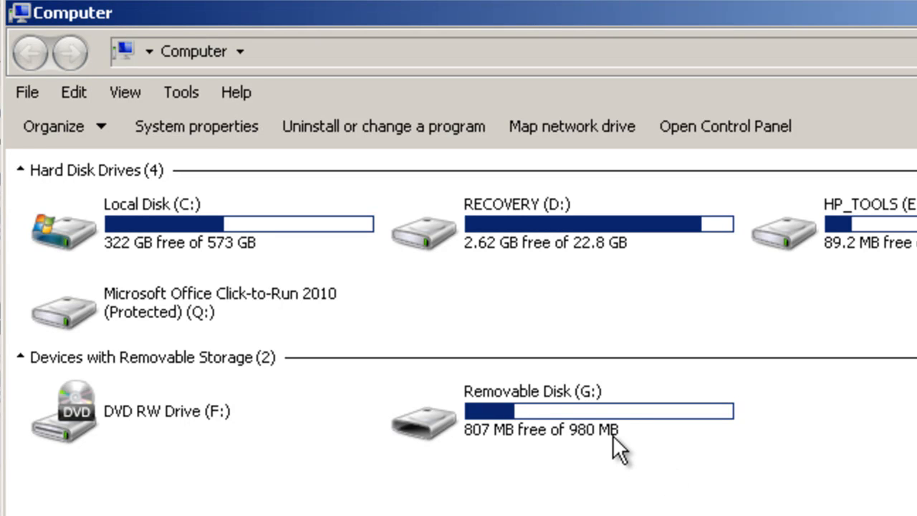
{"action": "mouse_move", "coordinate": [637, 470]}
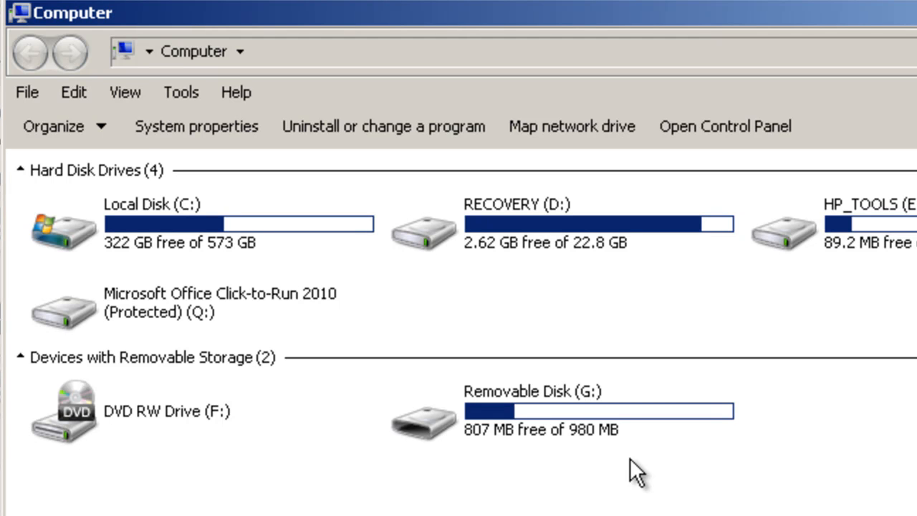
{"action": "mouse_move", "coordinate": [629, 499]}
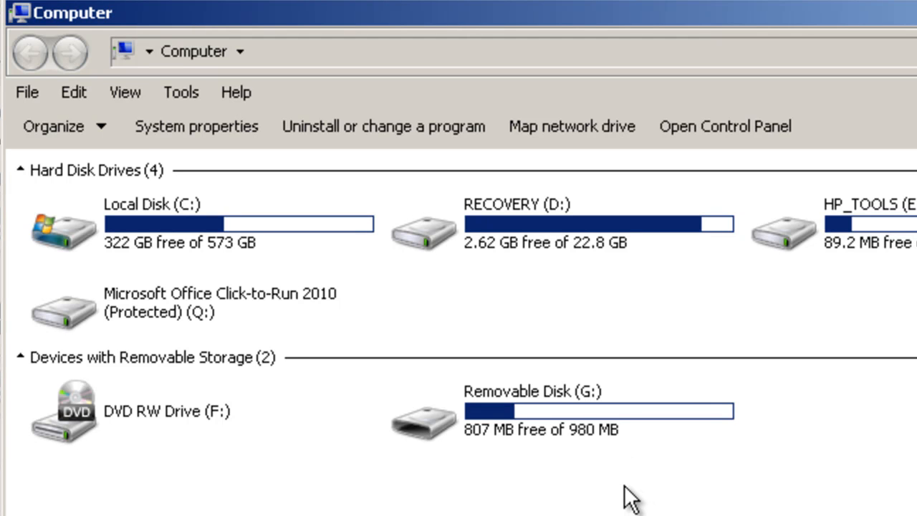
{"action": "mouse_move", "coordinate": [444, 442]}
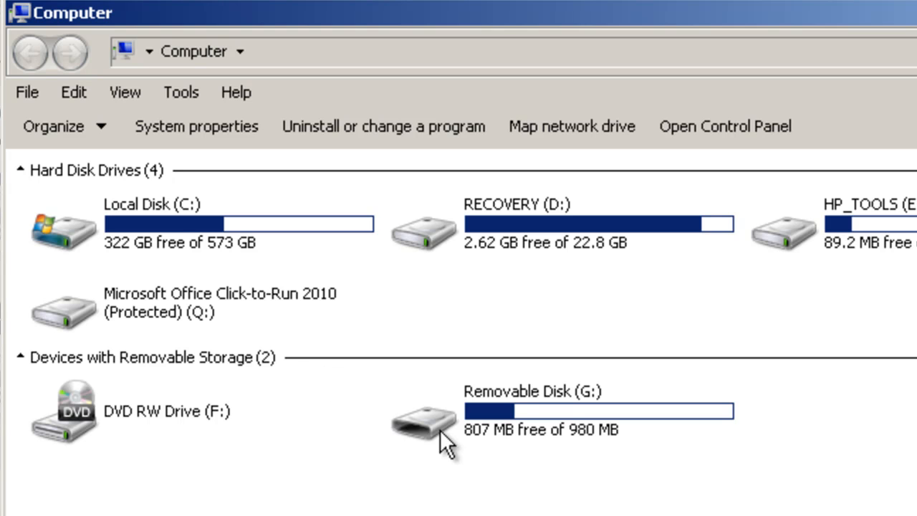
{"action": "mouse_move", "coordinate": [562, 416]}
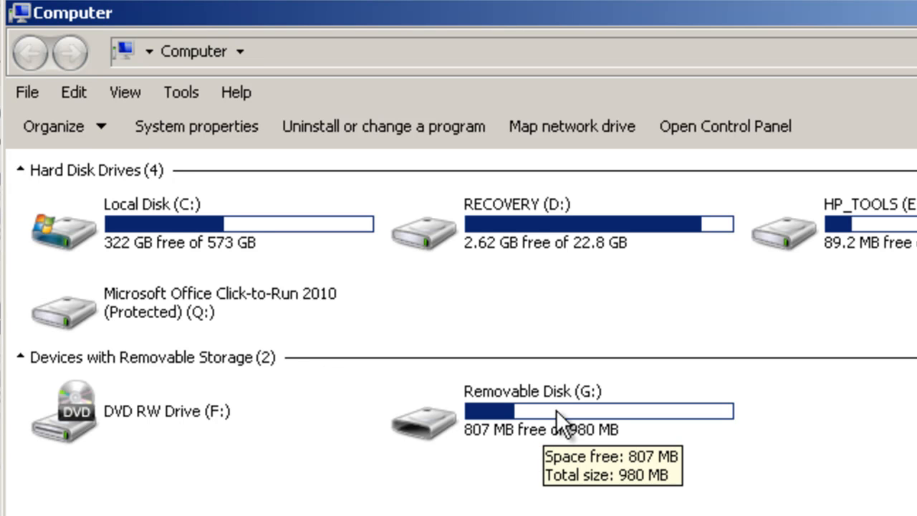
- Open Removable Disk (G:) to show its existing files and folders
{"action": "double_click", "coordinate": [516, 391]}
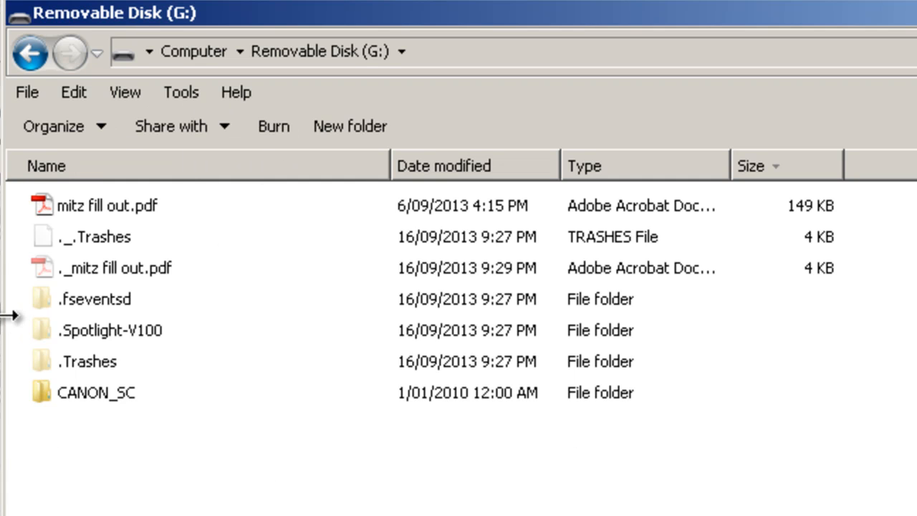
{"action": "mouse_move", "coordinate": [12, 459]}
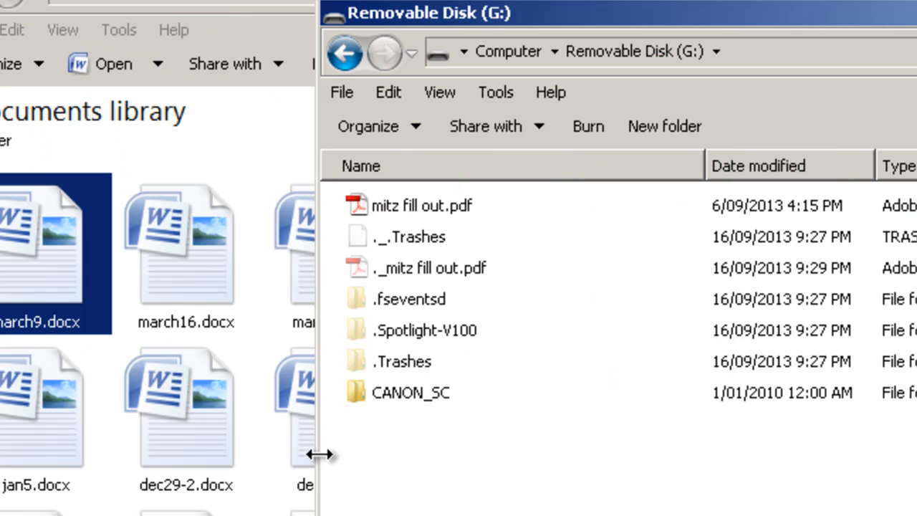
{"action": "mouse_move", "coordinate": [321, 473]}
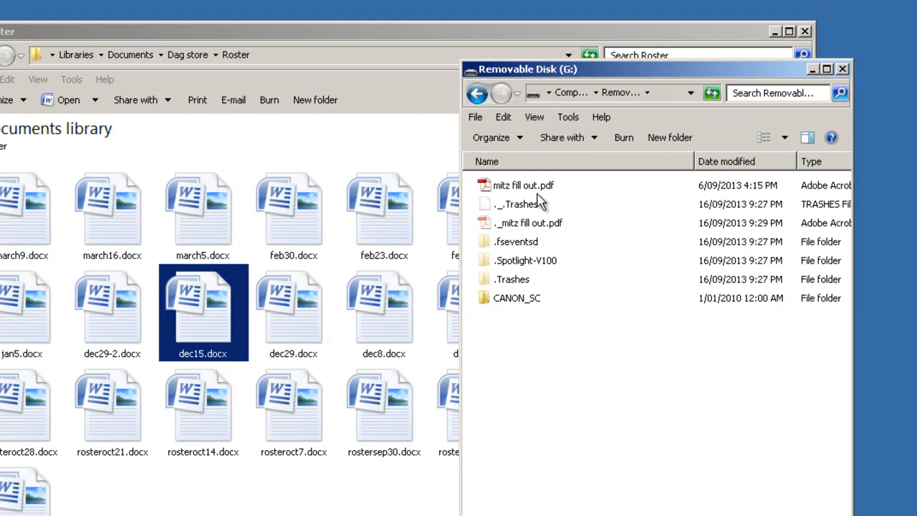
{"action": "mouse_move", "coordinate": [384, 155]}
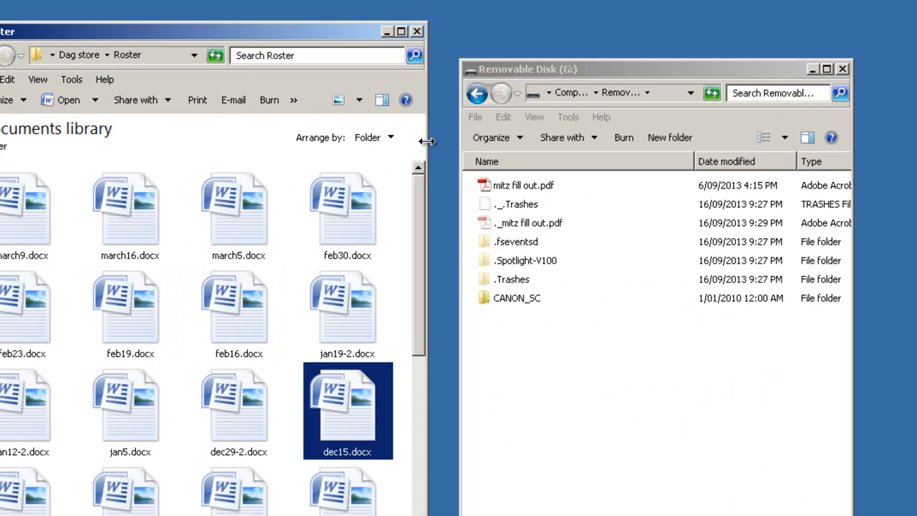
{"action": "mouse_move", "coordinate": [513, 220]}
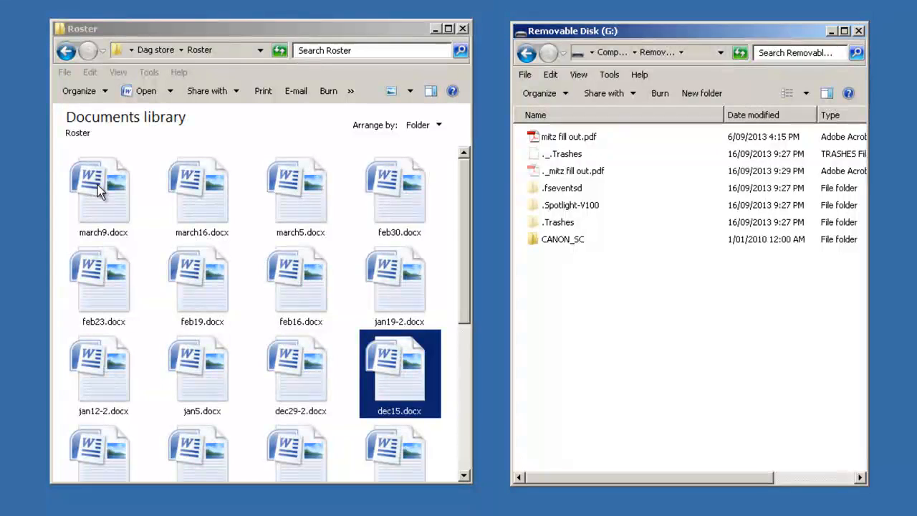
- Copy march9.docx from the Roster library and paste it onto Removable Disk (G:)
{"action": "left_click", "coordinate": [103, 189]}
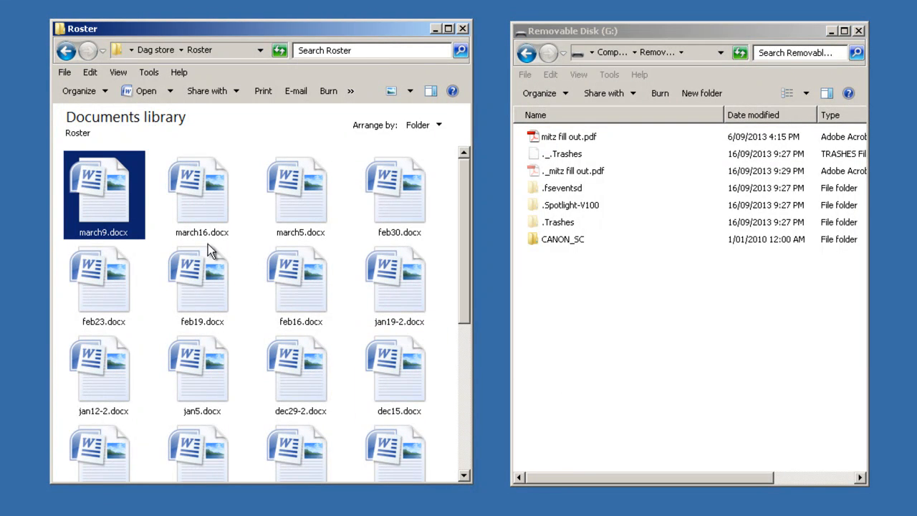
{"action": "mouse_move", "coordinate": [146, 270]}
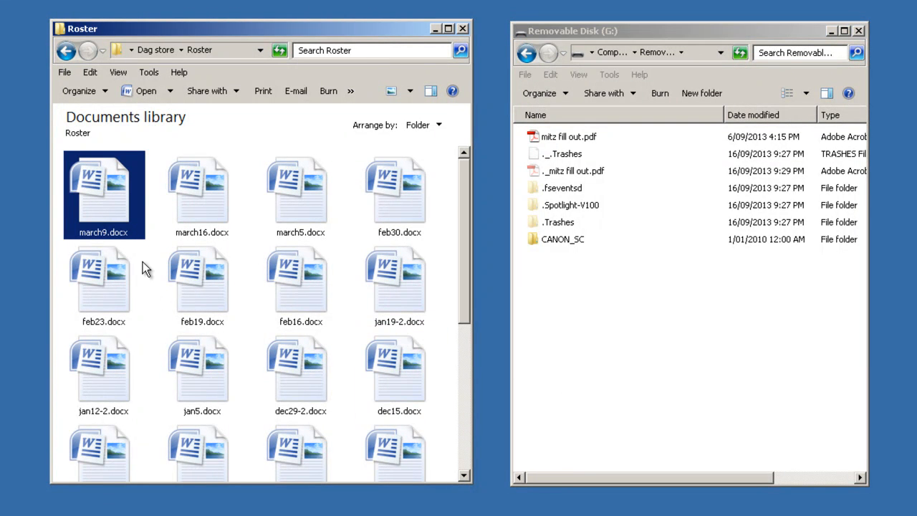
{"action": "mouse_move", "coordinate": [100, 203]}
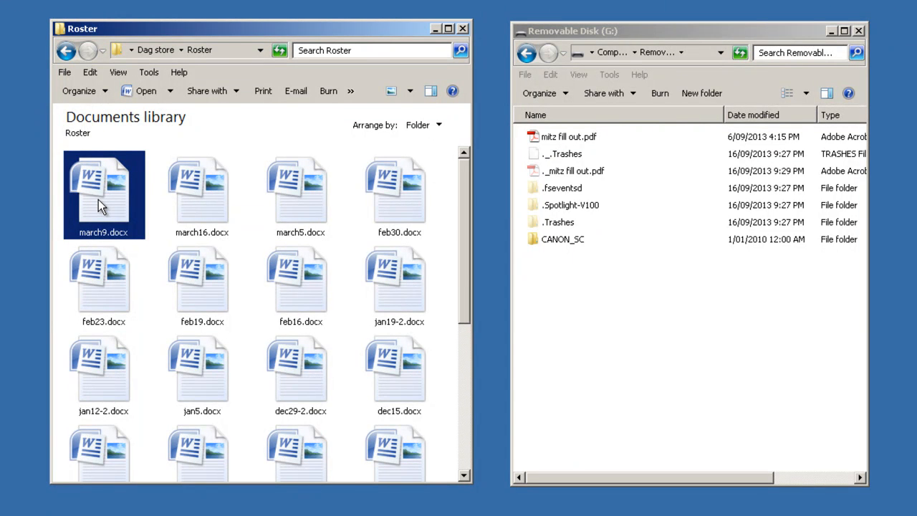
{"action": "mouse_move", "coordinate": [118, 198]}
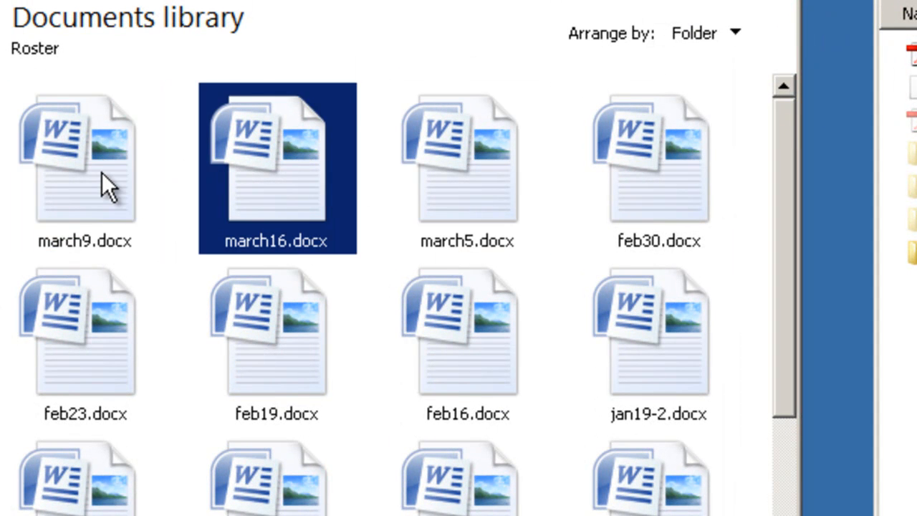
{"action": "mouse_move", "coordinate": [85, 151]}
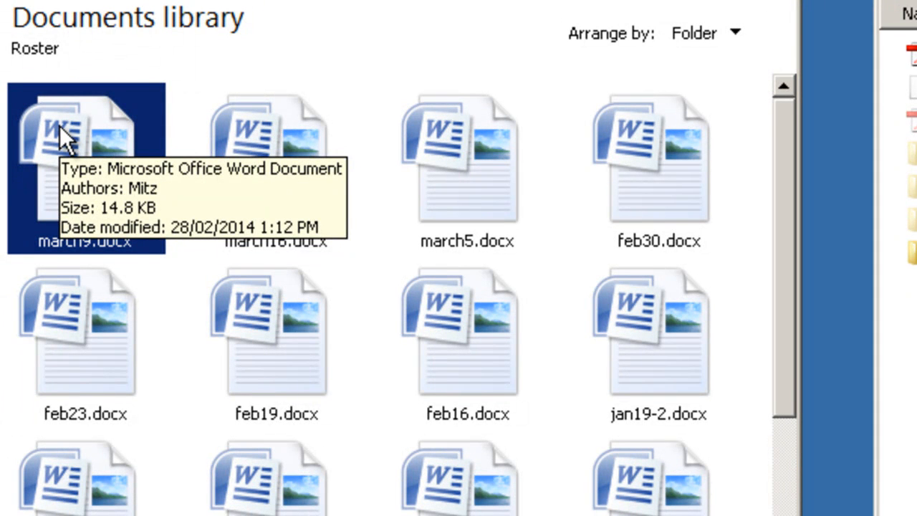
{"action": "right_click", "coordinate": [72, 136]}
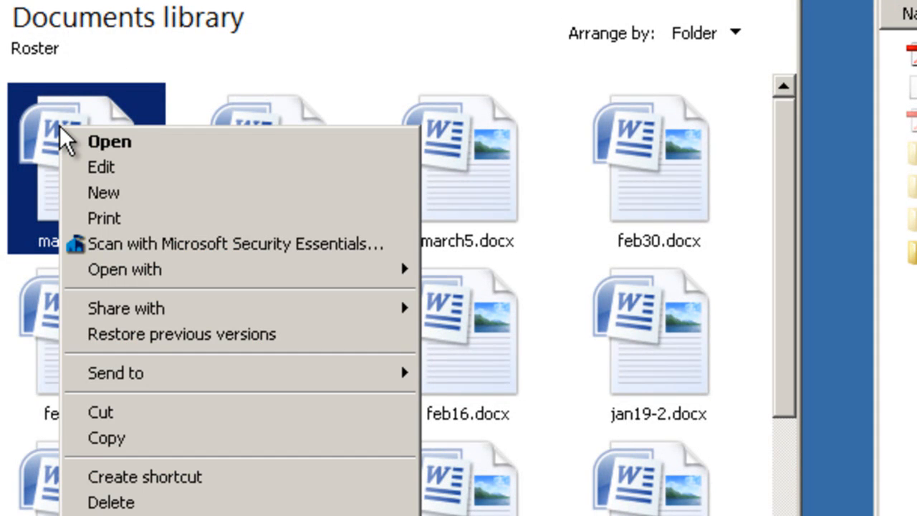
{"action": "mouse_move", "coordinate": [106, 438]}
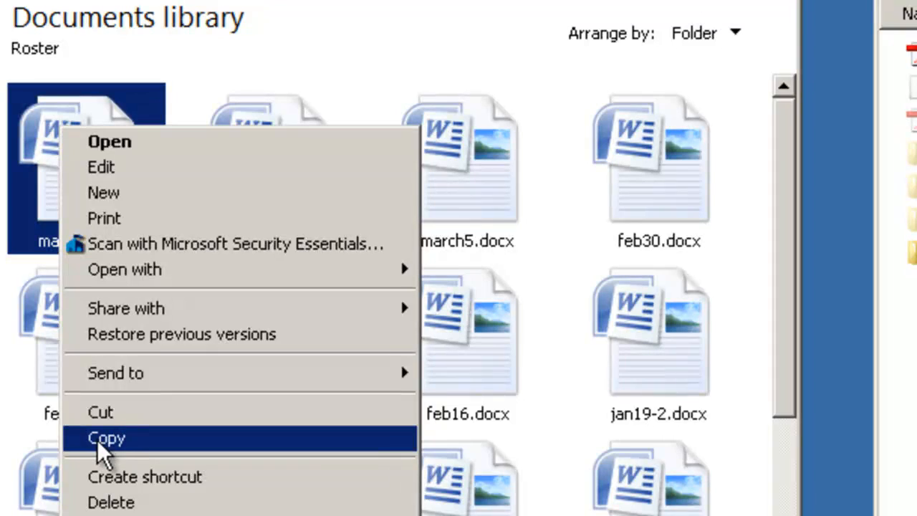
{"action": "left_click", "coordinate": [106, 439]}
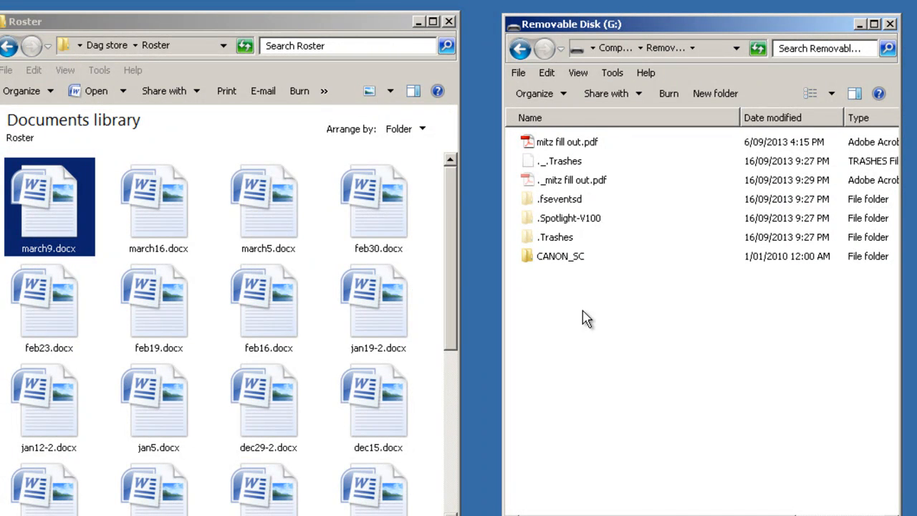
{"action": "right_click", "coordinate": [586, 317]}
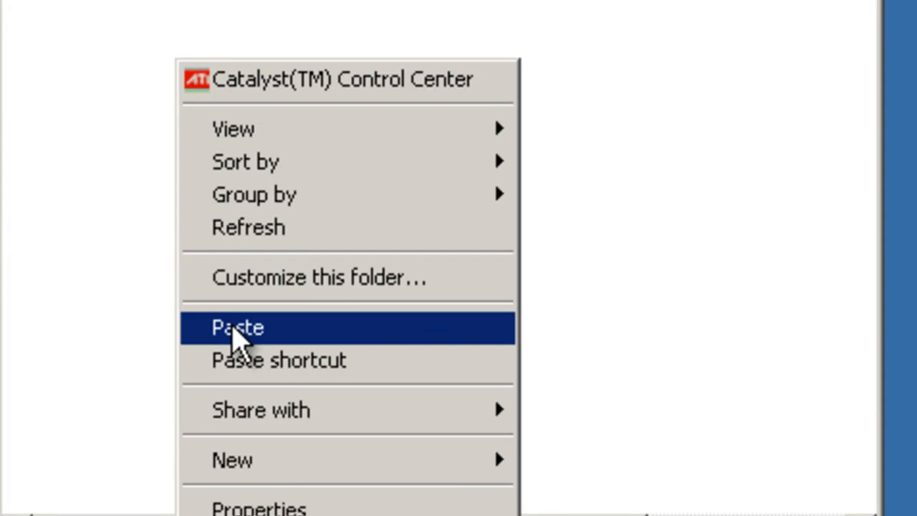
{"action": "left_click", "coordinate": [238, 327]}
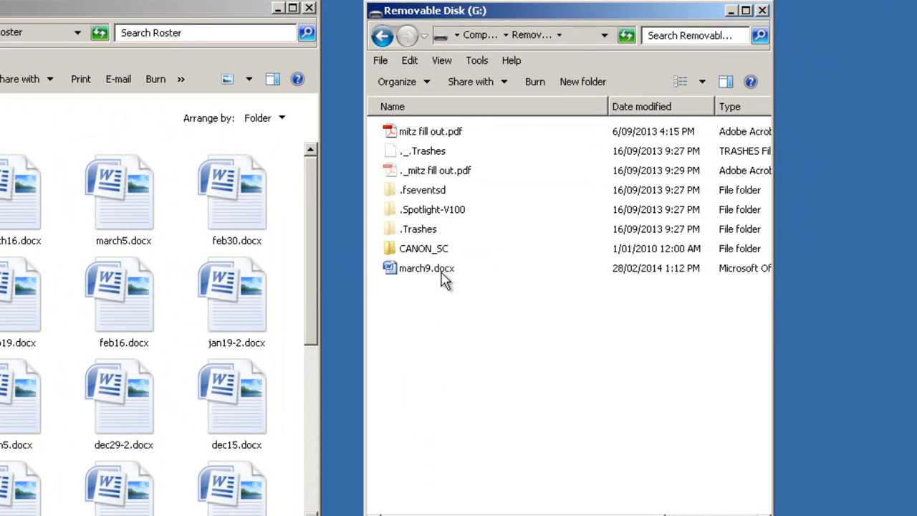
{"action": "mouse_move", "coordinate": [427, 268]}
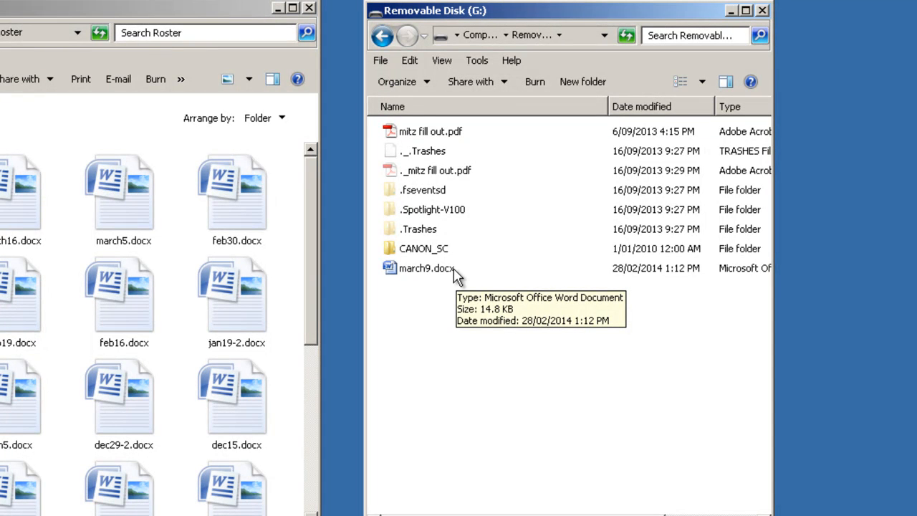
{"action": "mouse_move", "coordinate": [422, 278]}
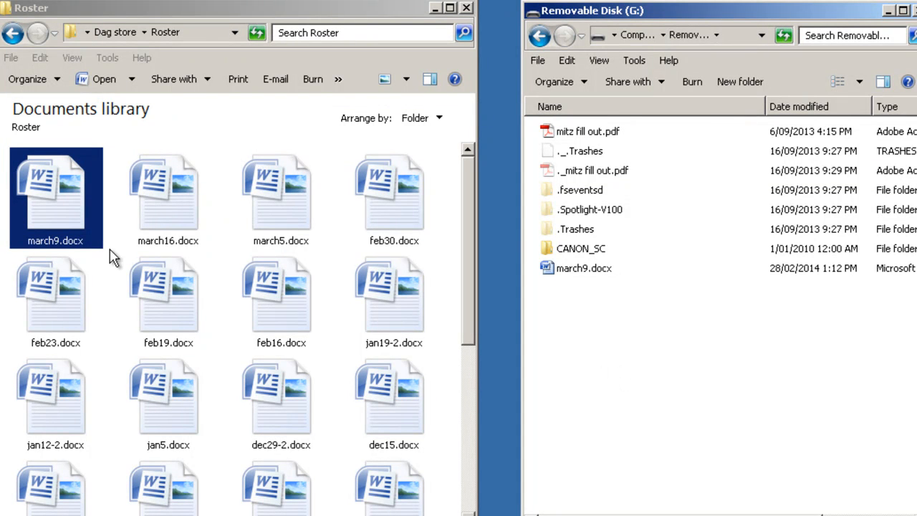
{"action": "mouse_move", "coordinate": [149, 204]}
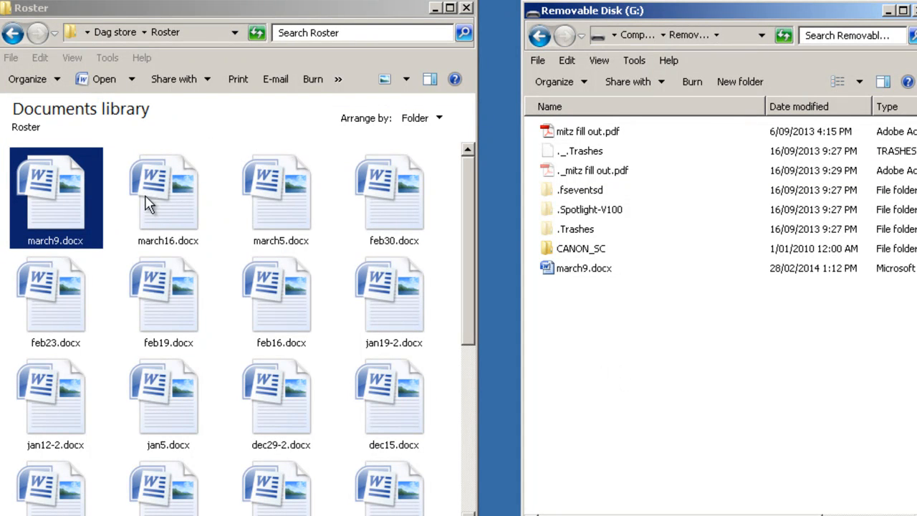
- Select the eight roster documents from feb23.docx through dec15.docx
{"action": "left_click", "coordinate": [55, 300]}
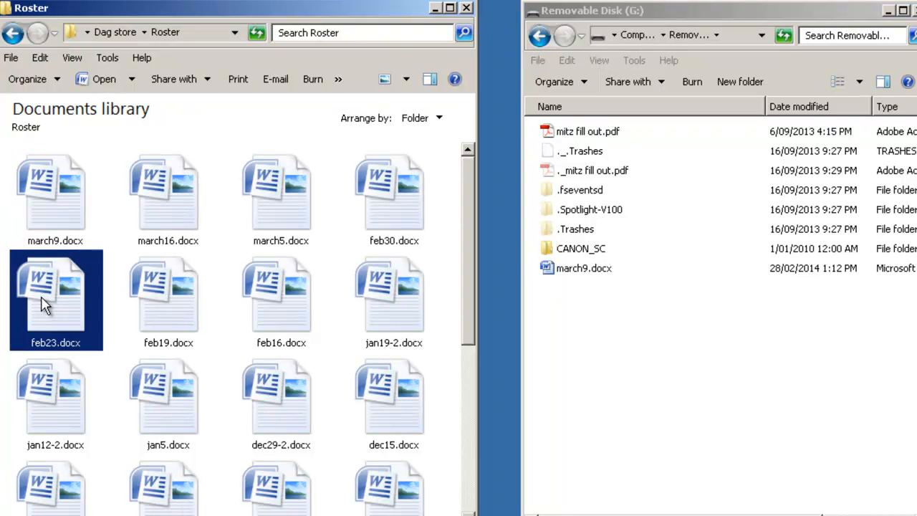
{"action": "mouse_move", "coordinate": [63, 301]}
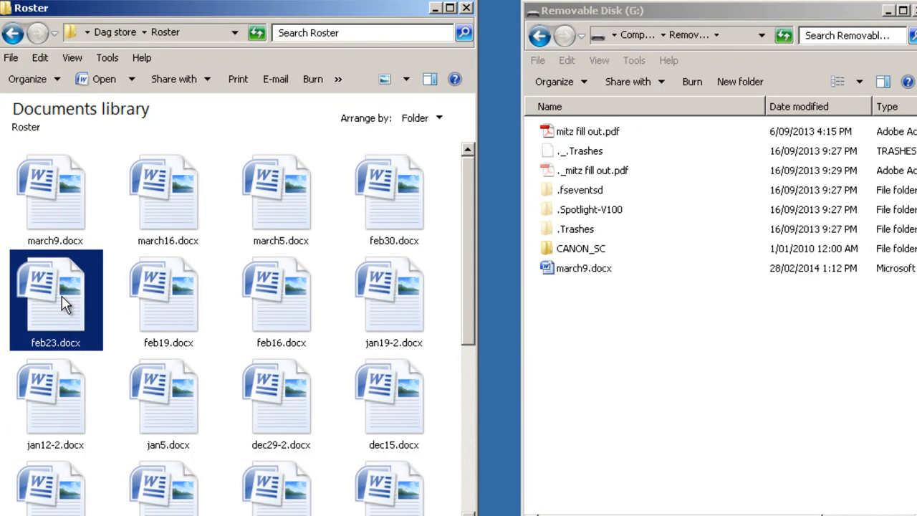
{"action": "mouse_move", "coordinate": [64, 297]}
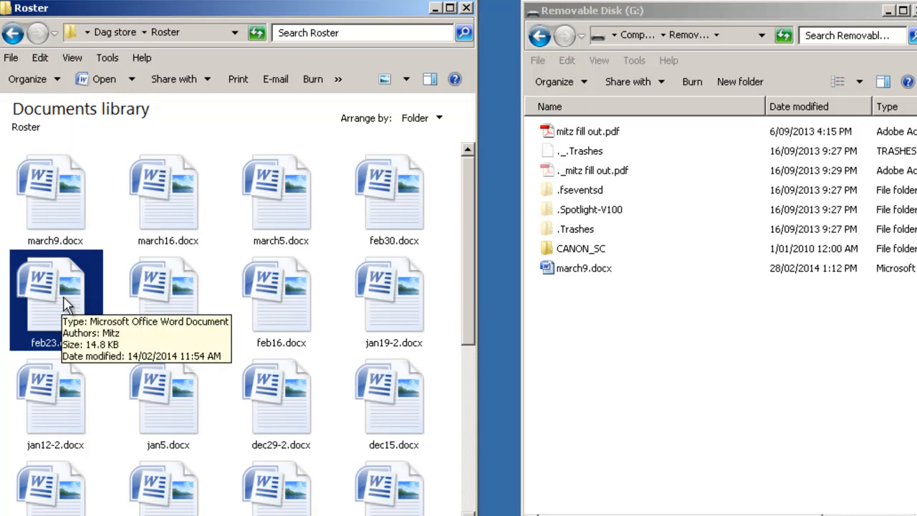
{"action": "left_click", "coordinate": [169, 294]}
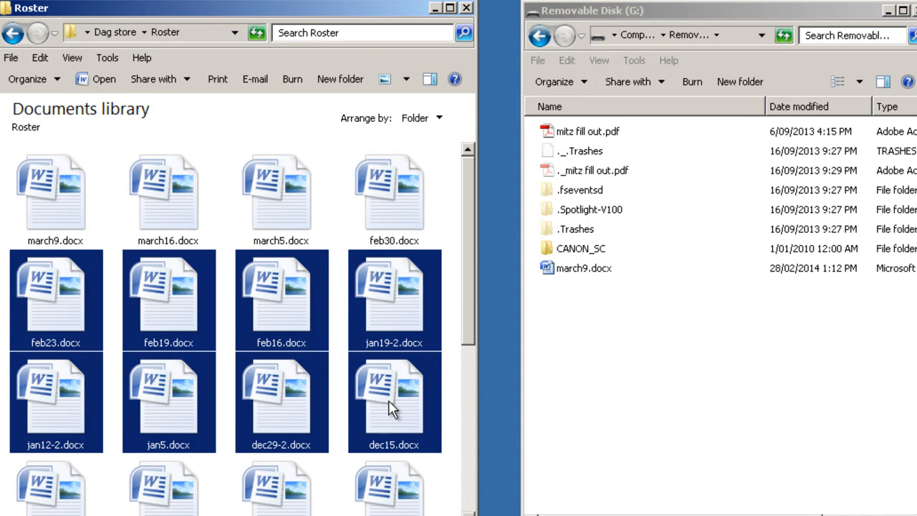
{"action": "mouse_move", "coordinate": [165, 301]}
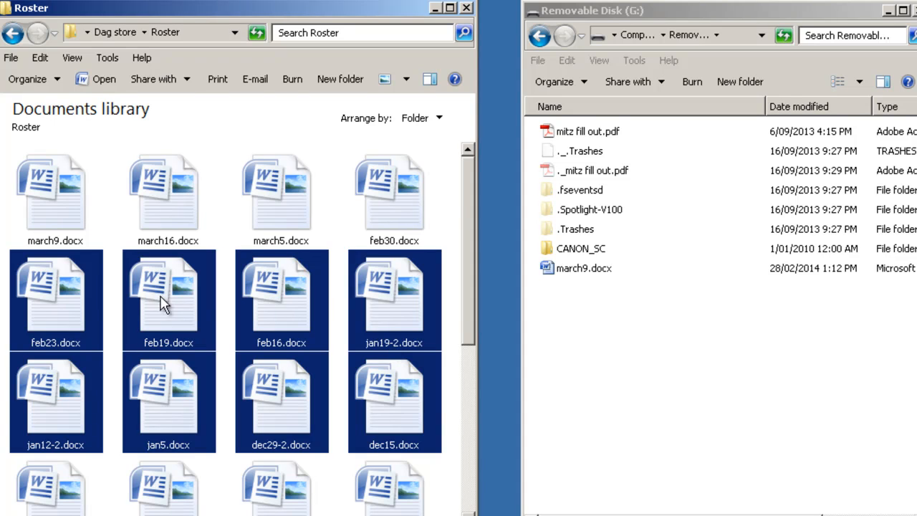
{"action": "mouse_move", "coordinate": [278, 208]}
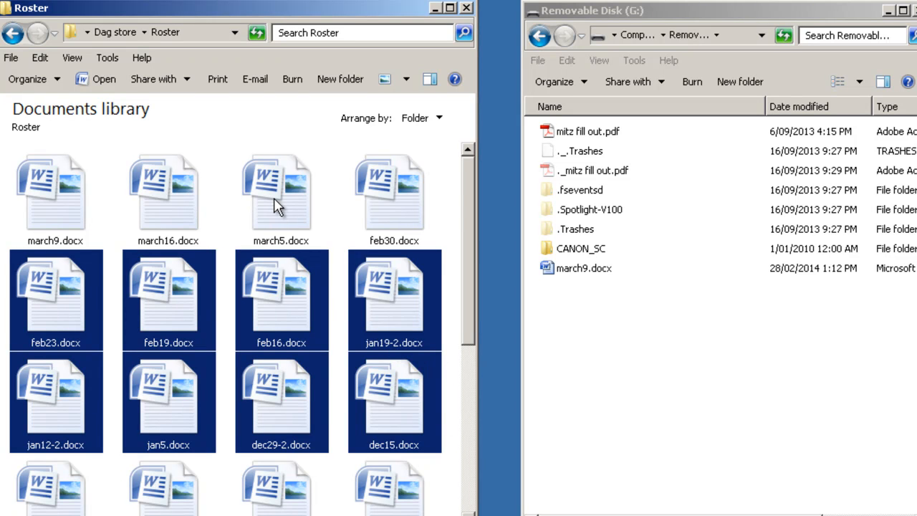
{"action": "left_click", "coordinate": [280, 192]}
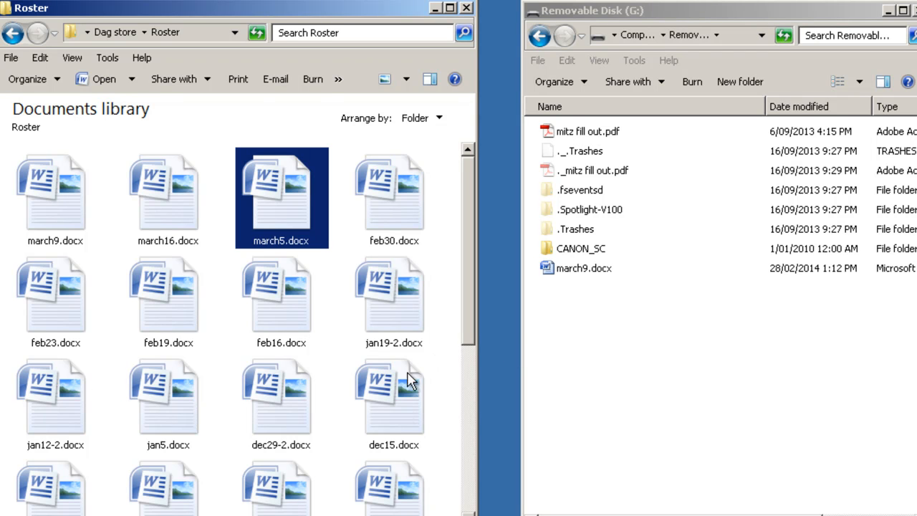
{"action": "left_click", "coordinate": [54, 299]}
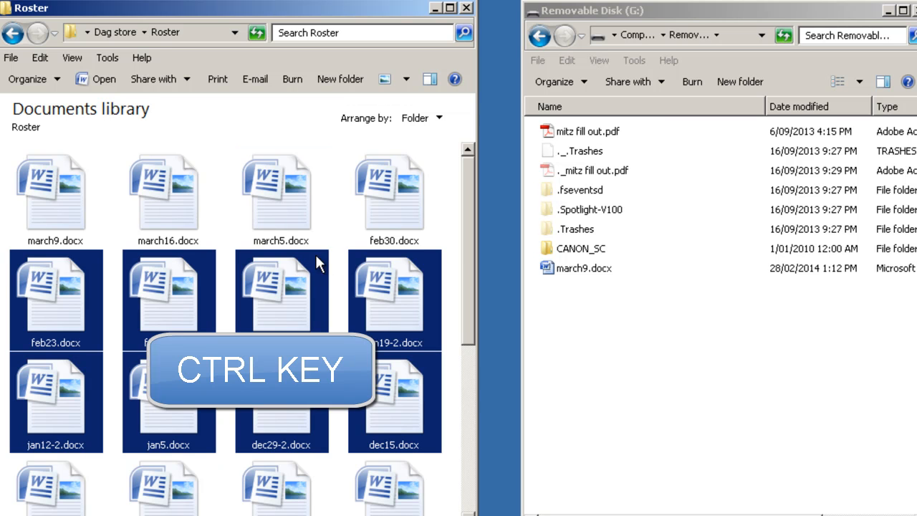
{"action": "left_click", "coordinate": [281, 194]}
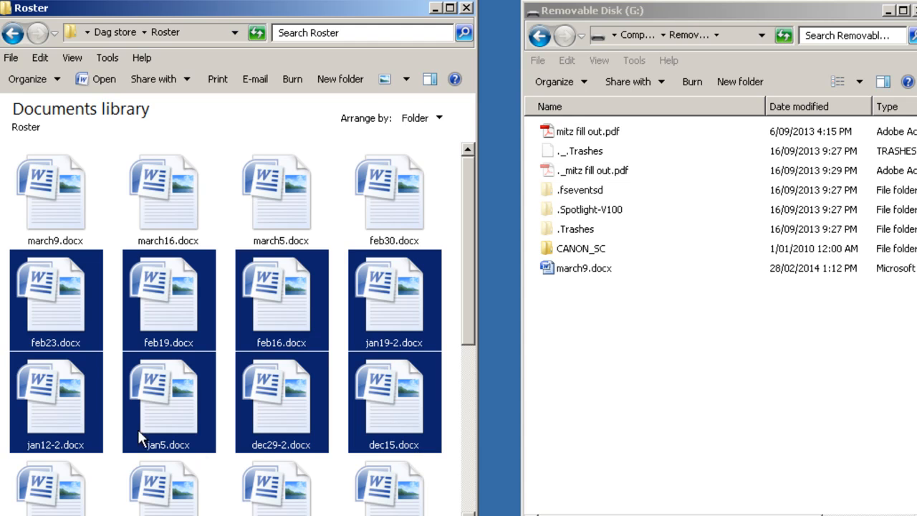
{"action": "mouse_move", "coordinate": [69, 307]}
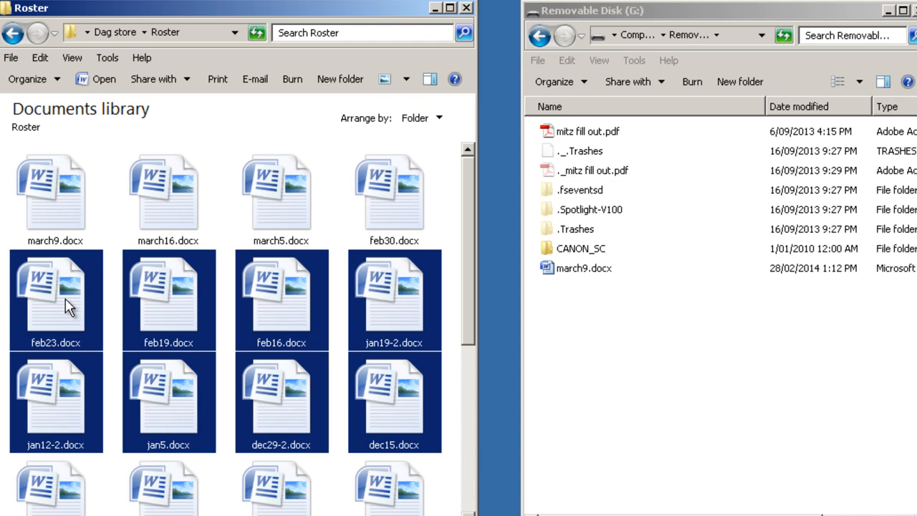
- Copy the selected roster files and paste them onto Removable Disk (G:)
{"action": "right_click", "coordinate": [56, 297]}
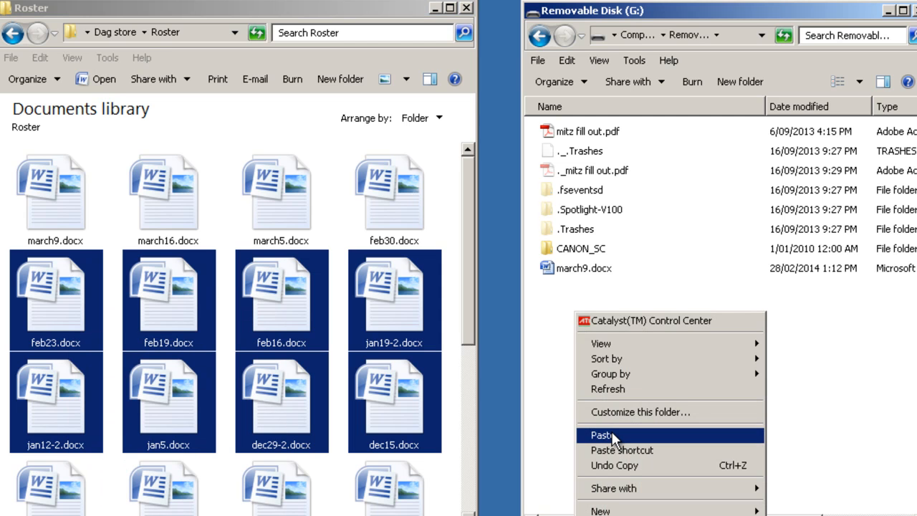
{"action": "left_click", "coordinate": [602, 436]}
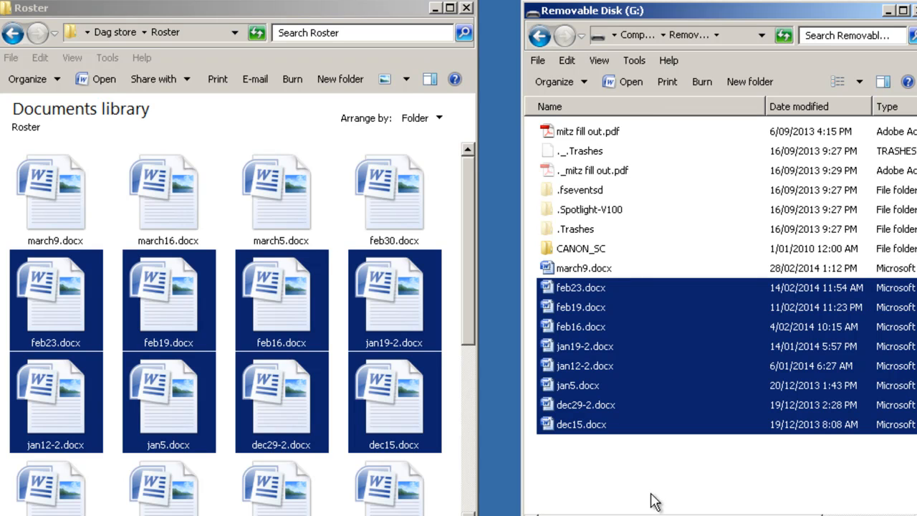
{"action": "mouse_move", "coordinate": [112, 229]}
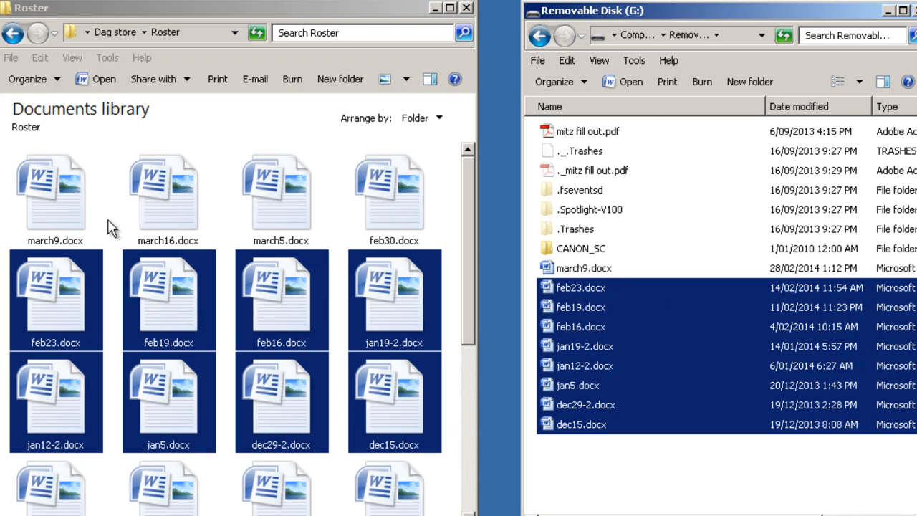
{"action": "left_click", "coordinate": [55, 189]}
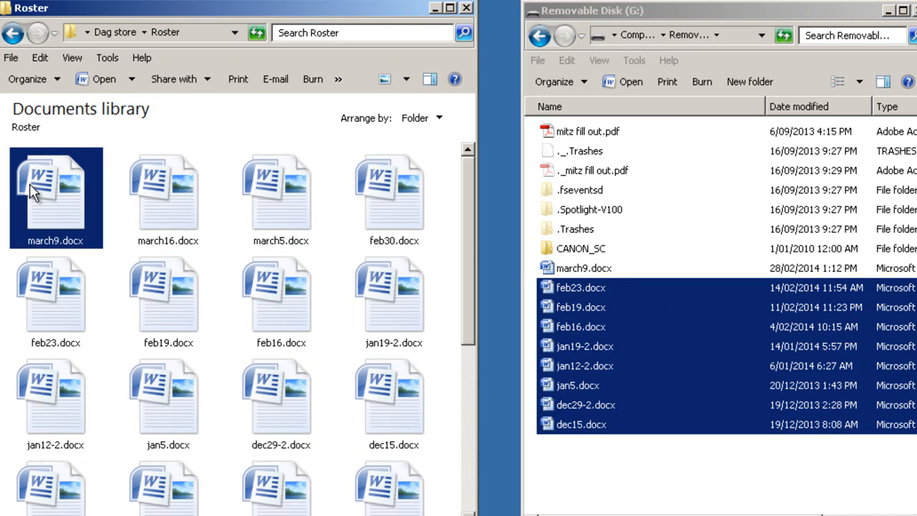
- Paste march9.docx onto the USB drive again and choose Copy and Replace for the conflict
{"action": "right_click", "coordinate": [56, 193]}
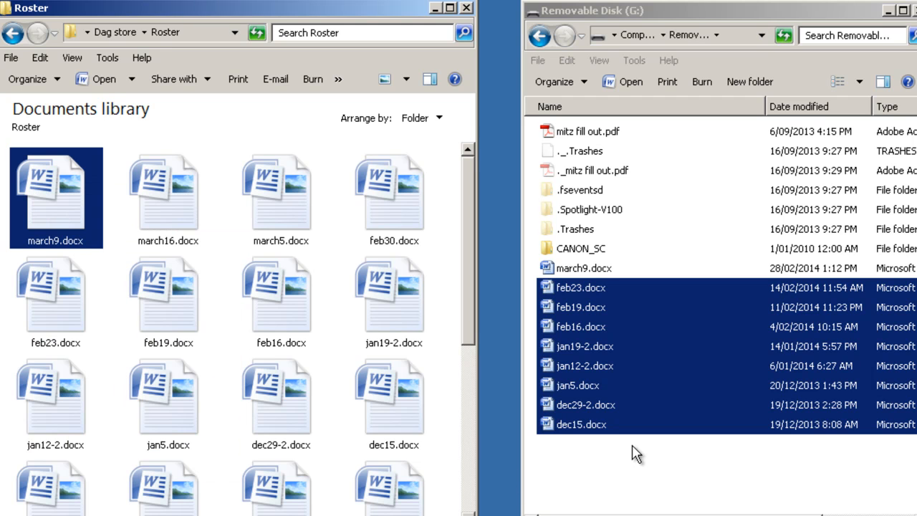
{"action": "right_click", "coordinate": [636, 451]}
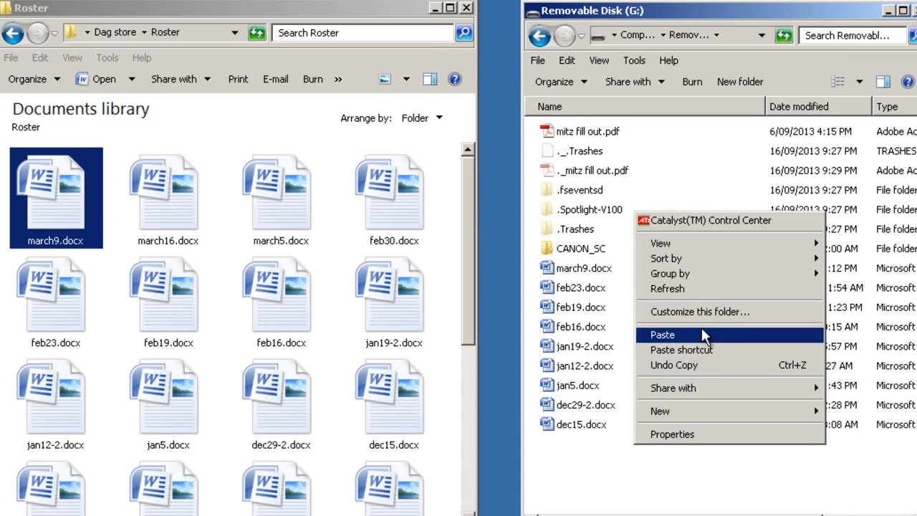
{"action": "left_click", "coordinate": [662, 335]}
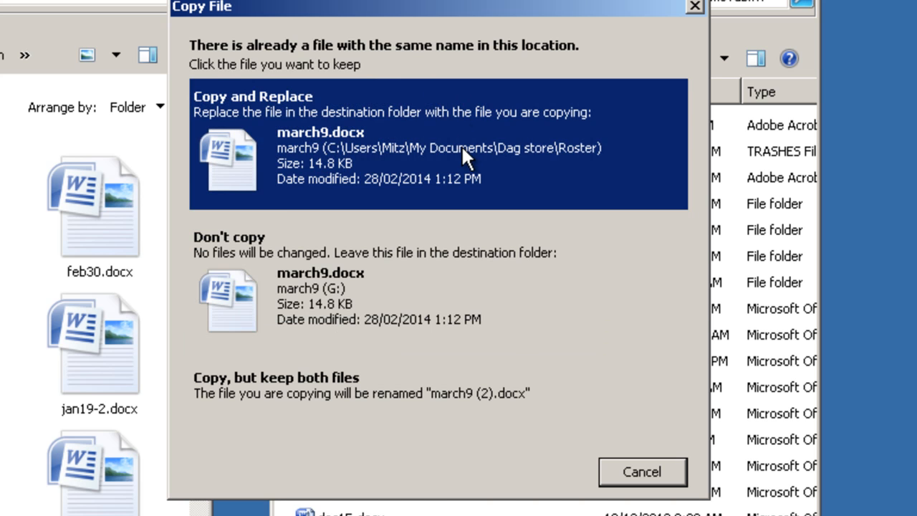
{"action": "mouse_move", "coordinate": [415, 179]}
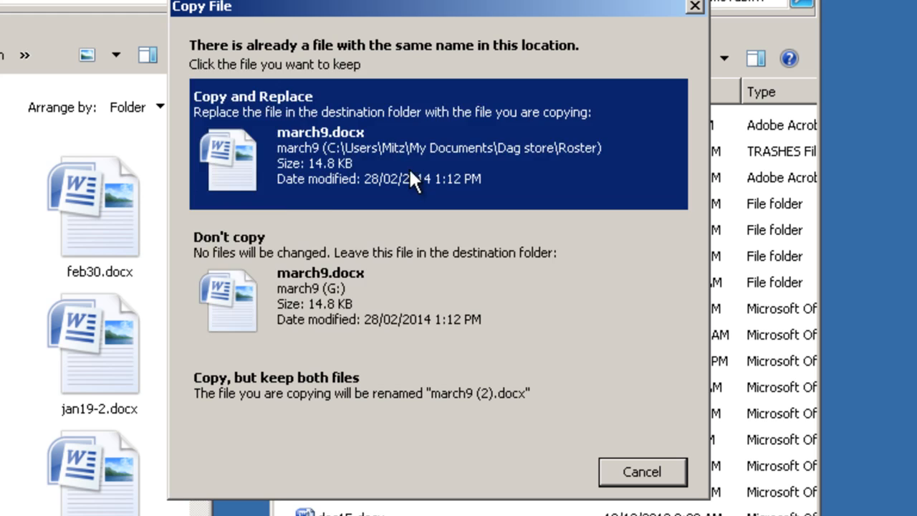
{"action": "mouse_move", "coordinate": [344, 150]}
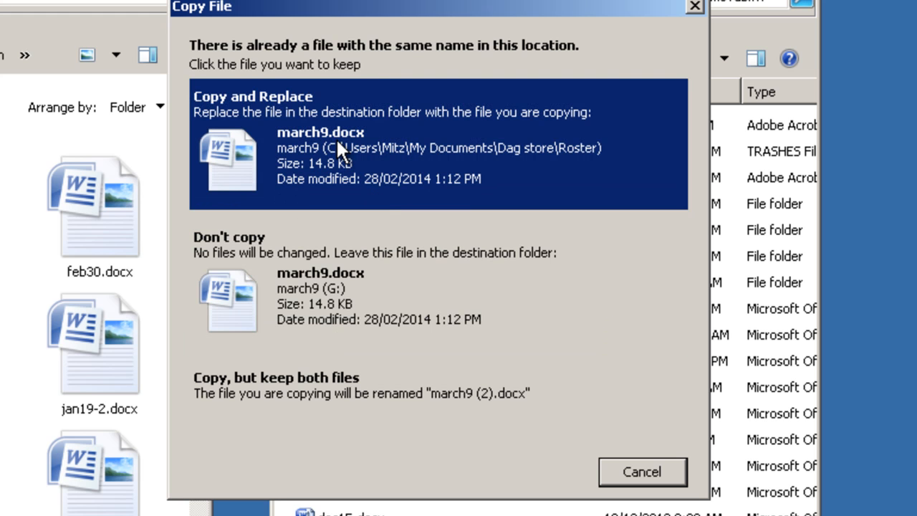
{"action": "mouse_move", "coordinate": [341, 150]}
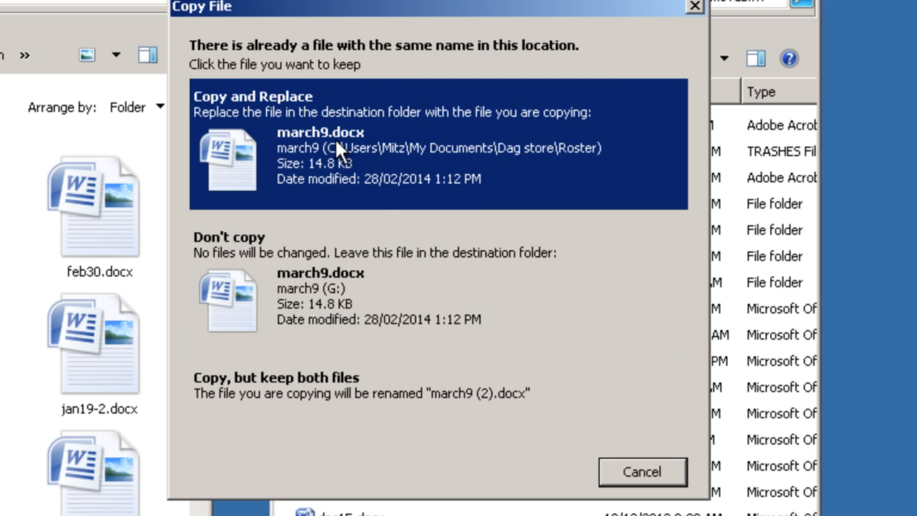
{"action": "left_click", "coordinate": [365, 297]}
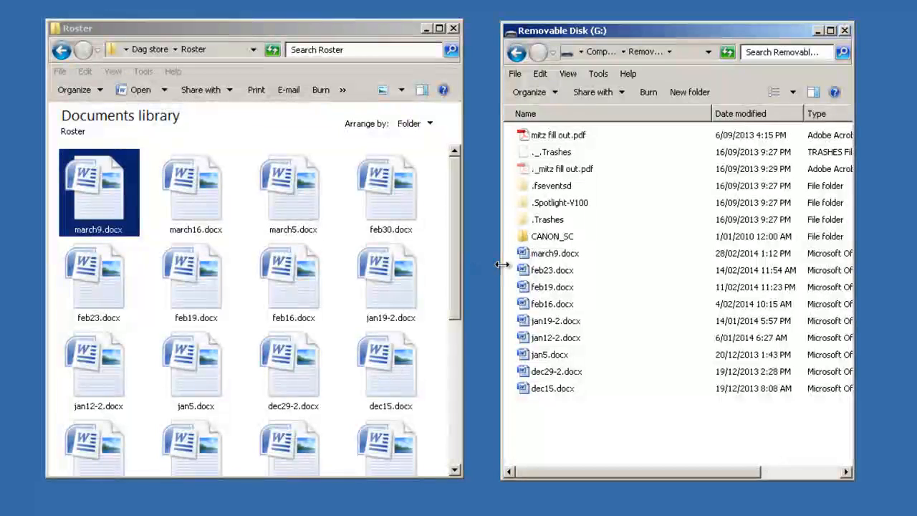
{"action": "mouse_move", "coordinate": [869, 204]}
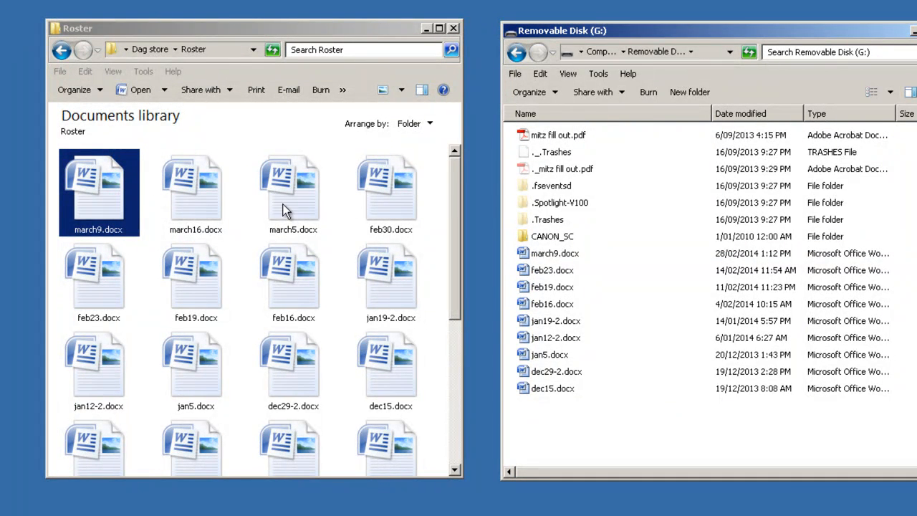
{"action": "mouse_move", "coordinate": [143, 218]}
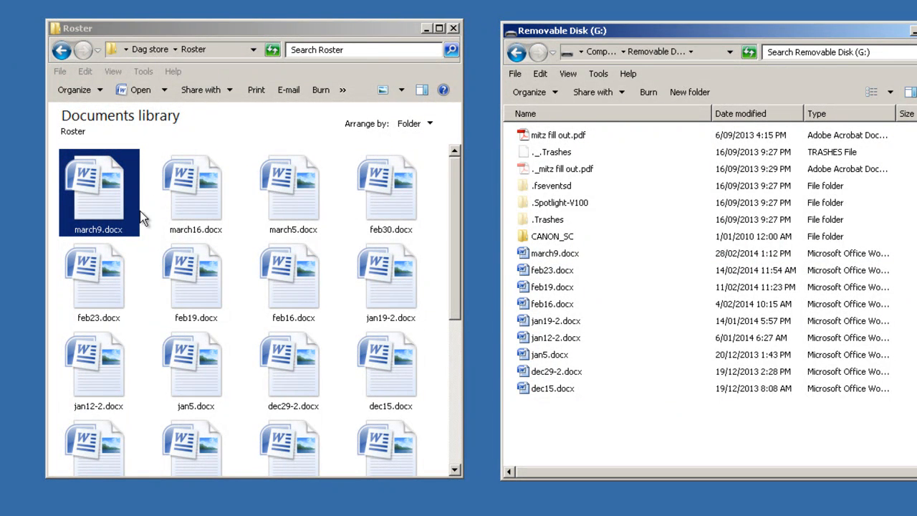
{"action": "mouse_move", "coordinate": [331, 337]}
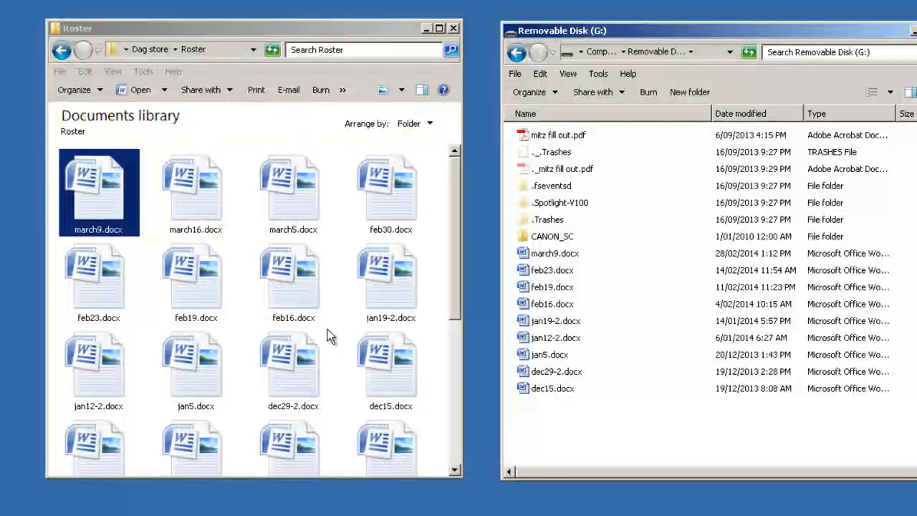
{"action": "mouse_move", "coordinate": [216, 299]}
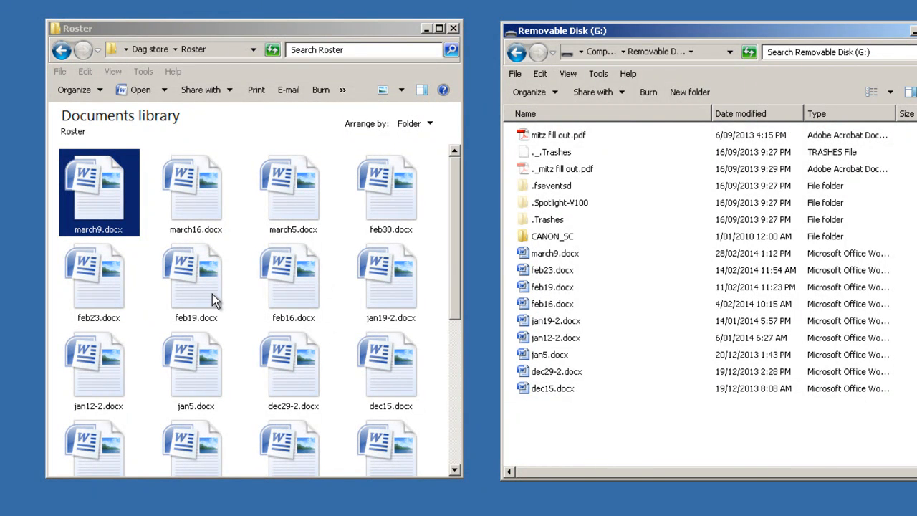
{"action": "mouse_move", "coordinate": [458, 257]}
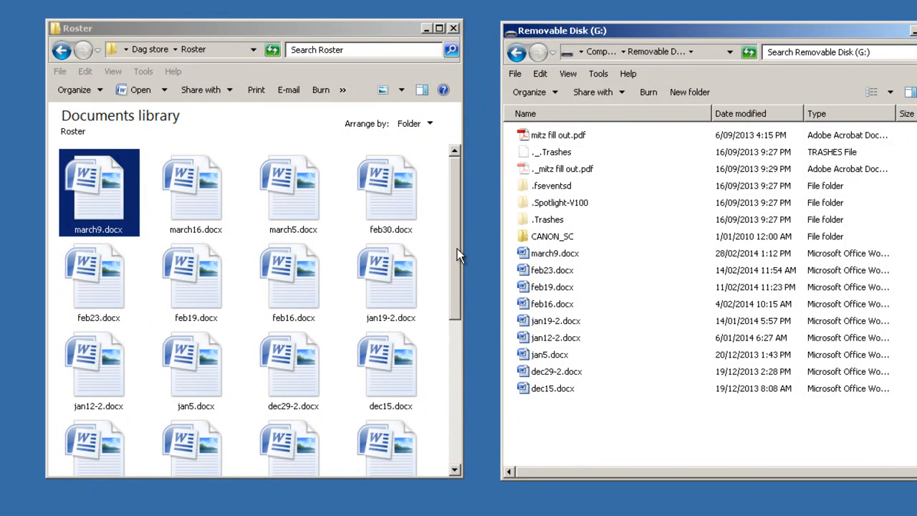
{"action": "scroll", "scroll_direction": "down", "scroll_amount": 3}
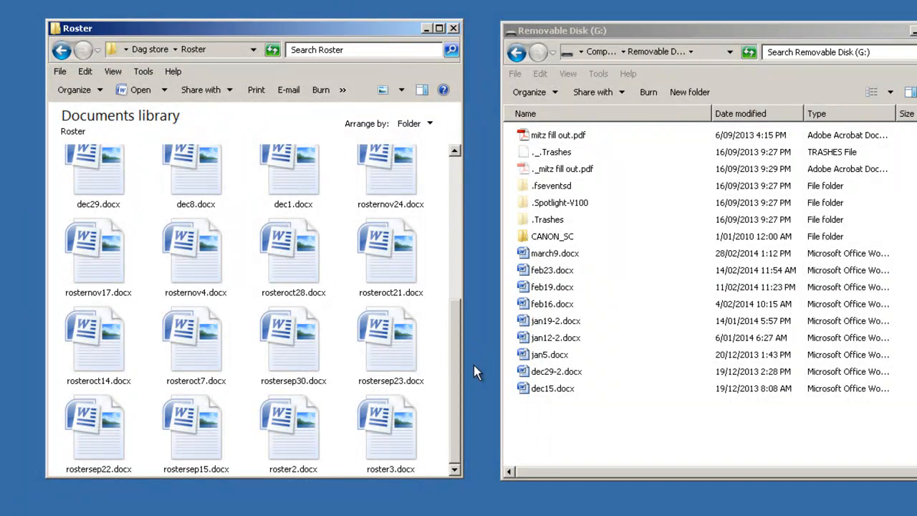
{"action": "mouse_move", "coordinate": [91, 318]}
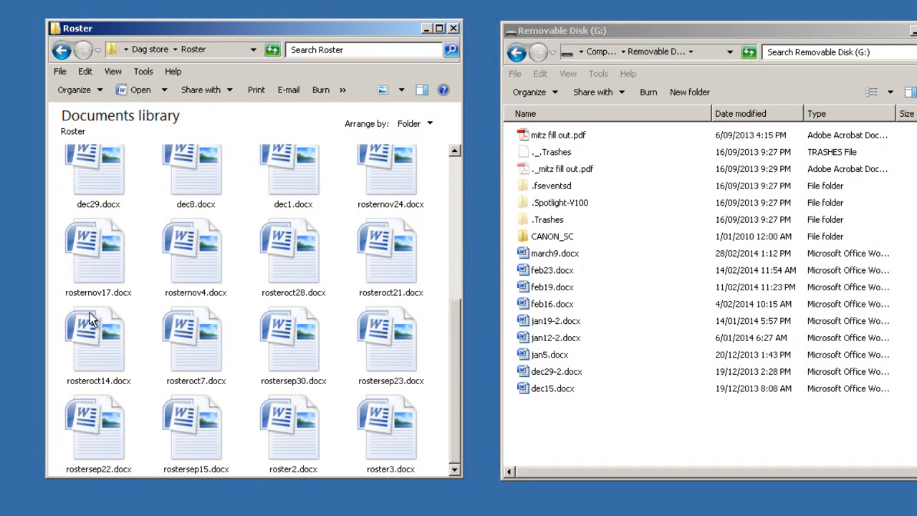
{"action": "mouse_move", "coordinate": [98, 251]}
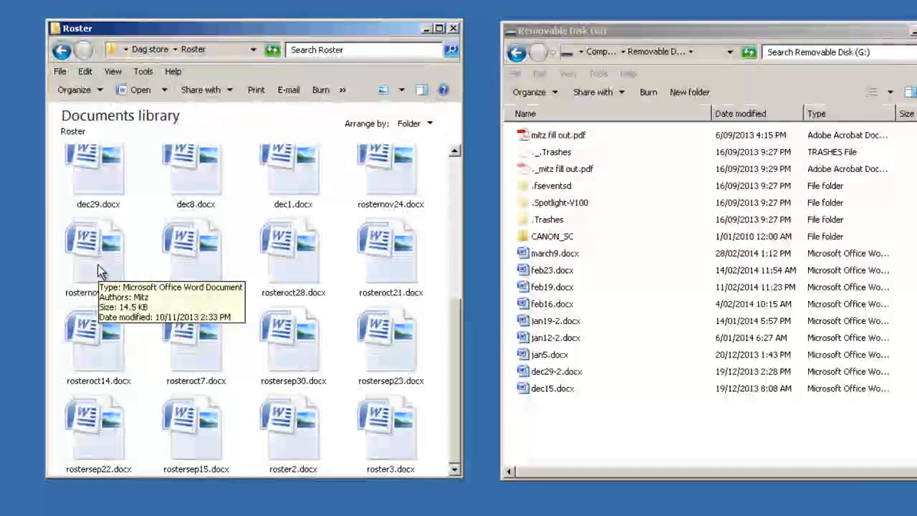
{"action": "right_click", "coordinate": [99, 250]}
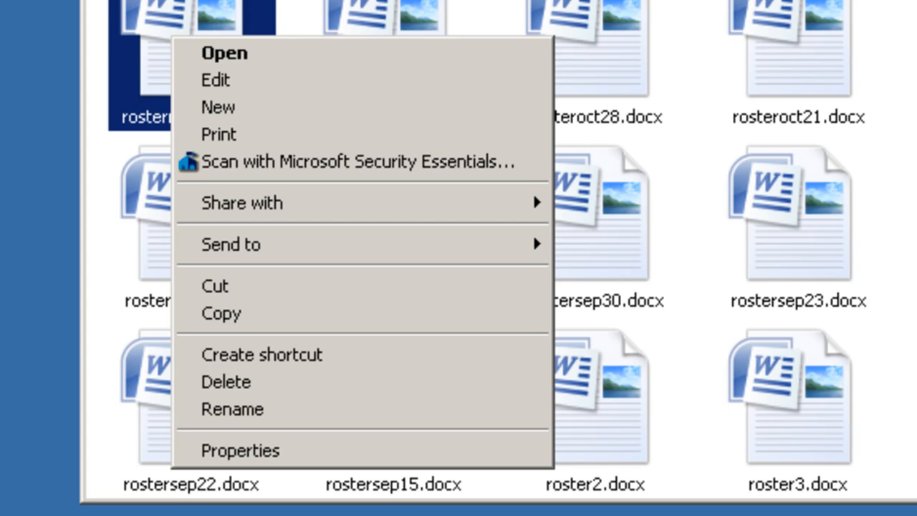
{"action": "mouse_move", "coordinate": [246, 160]}
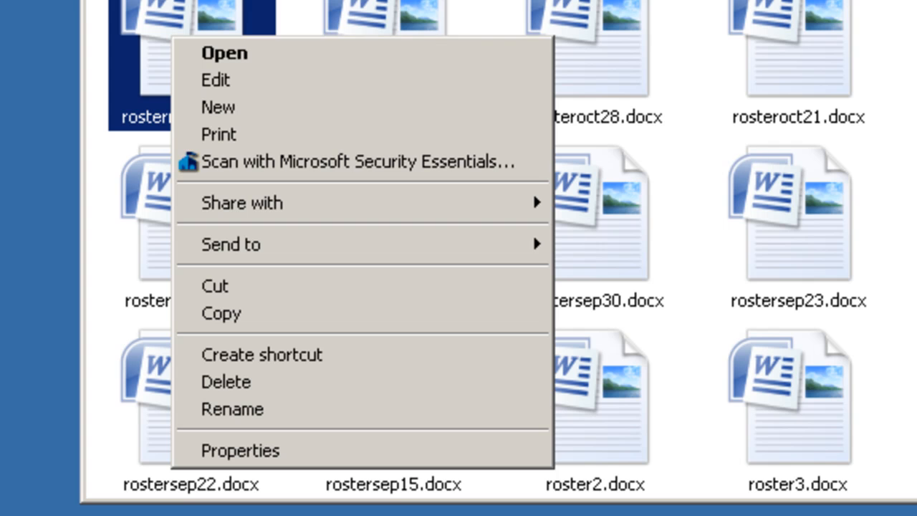
{"action": "mouse_move", "coordinate": [229, 286]}
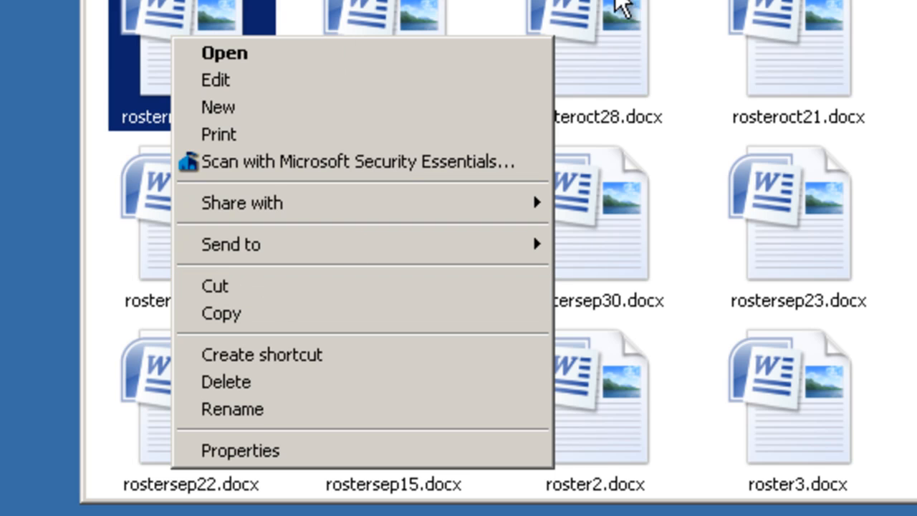
{"action": "mouse_move", "coordinate": [619, 31]}
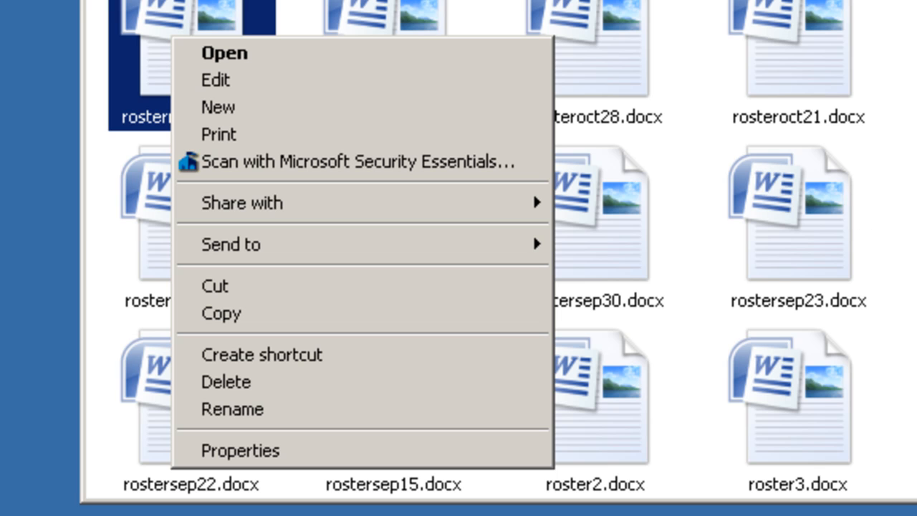
{"action": "mouse_move", "coordinate": [341, 314]}
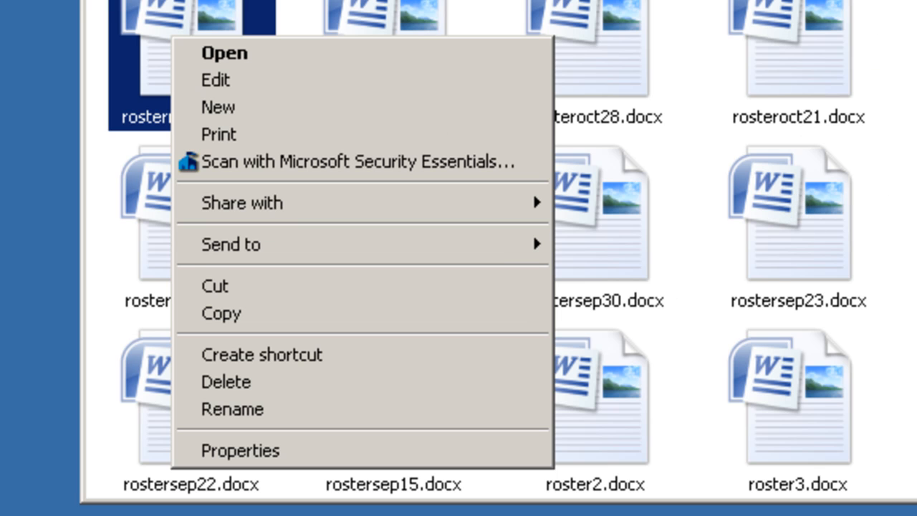
{"action": "mouse_move", "coordinate": [771, 155]}
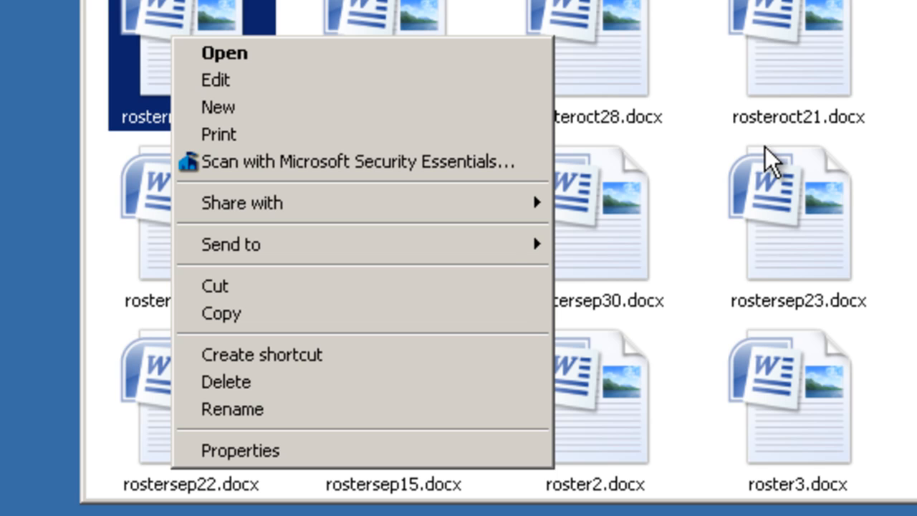
{"action": "mouse_move", "coordinate": [772, 160]}
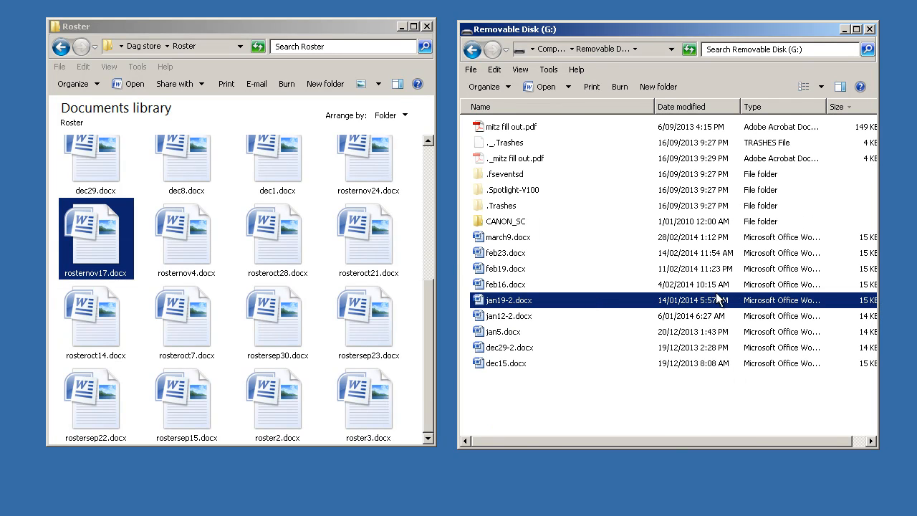
{"action": "mouse_move", "coordinate": [590, 327]}
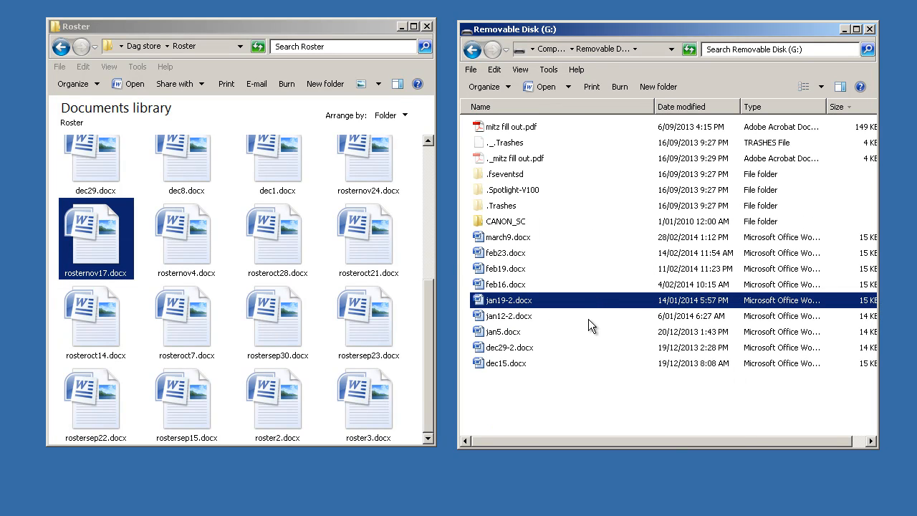
{"action": "mouse_move", "coordinate": [600, 281]}
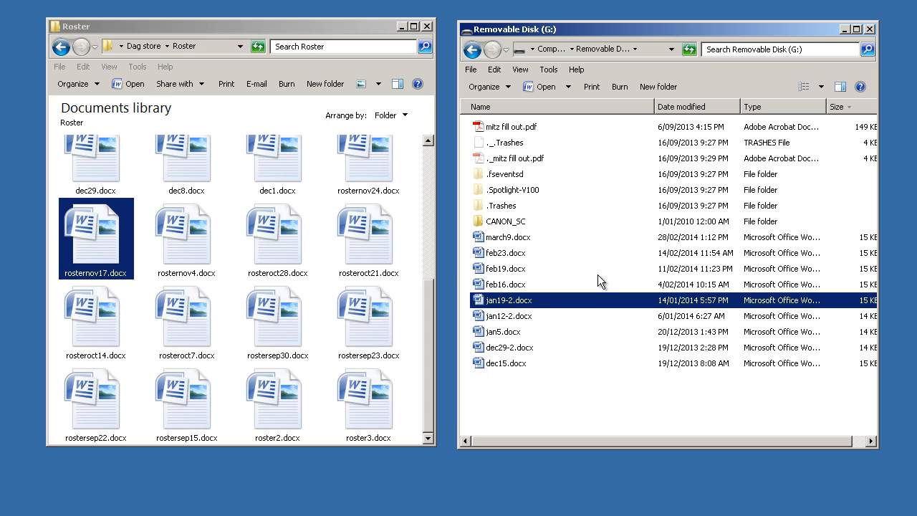
{"action": "mouse_move", "coordinate": [519, 375]}
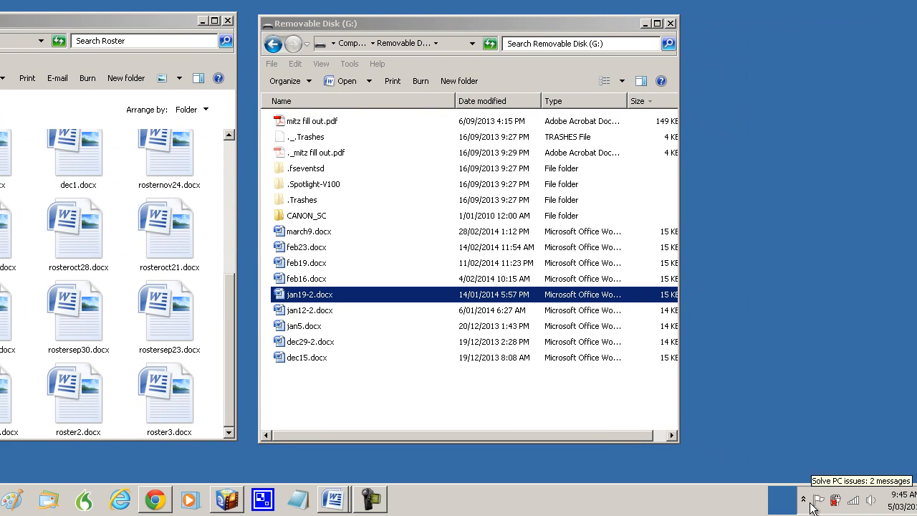
{"action": "mouse_move", "coordinate": [805, 499]}
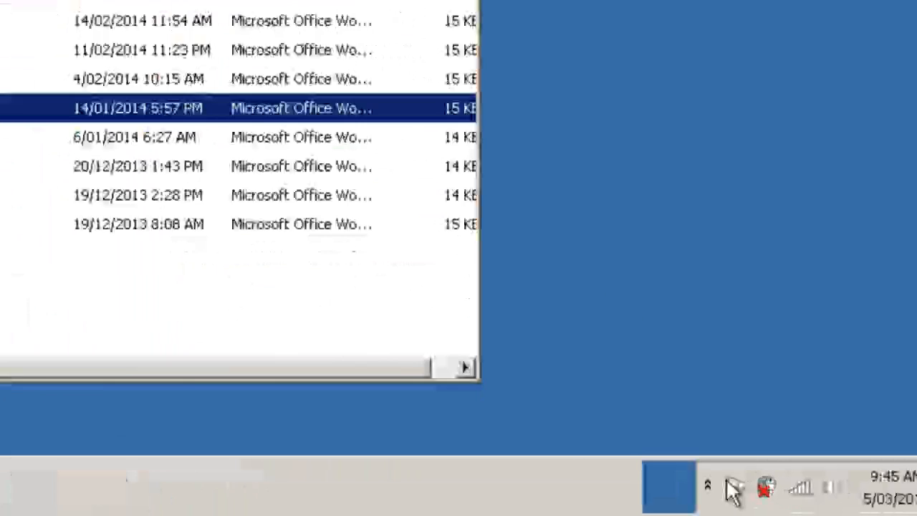
- Expand the hidden notification icons and bring up the Safely Remove Hardware options
{"action": "left_click", "coordinate": [708, 484]}
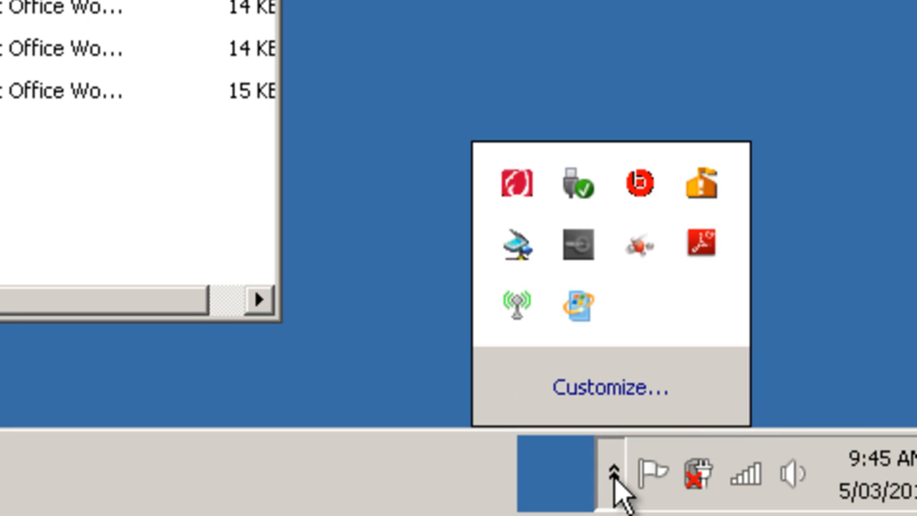
{"action": "mouse_move", "coordinate": [731, 504]}
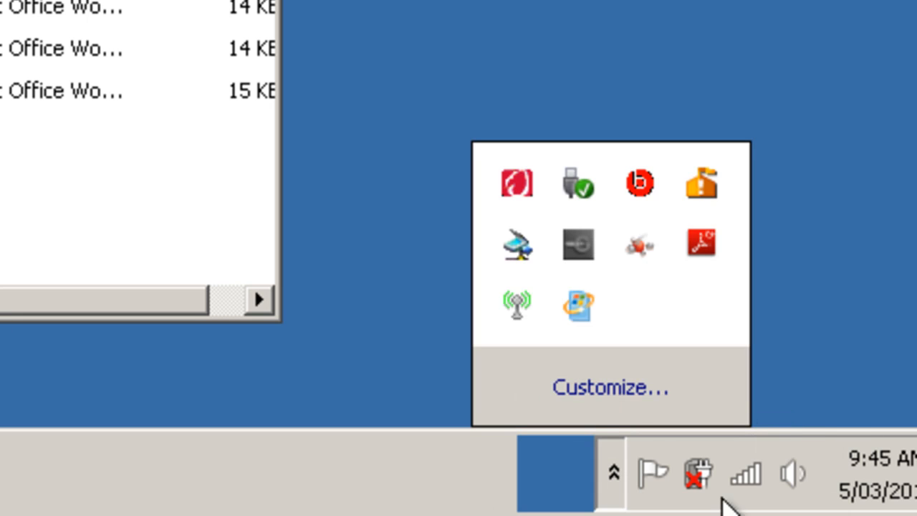
{"action": "mouse_move", "coordinate": [619, 355]}
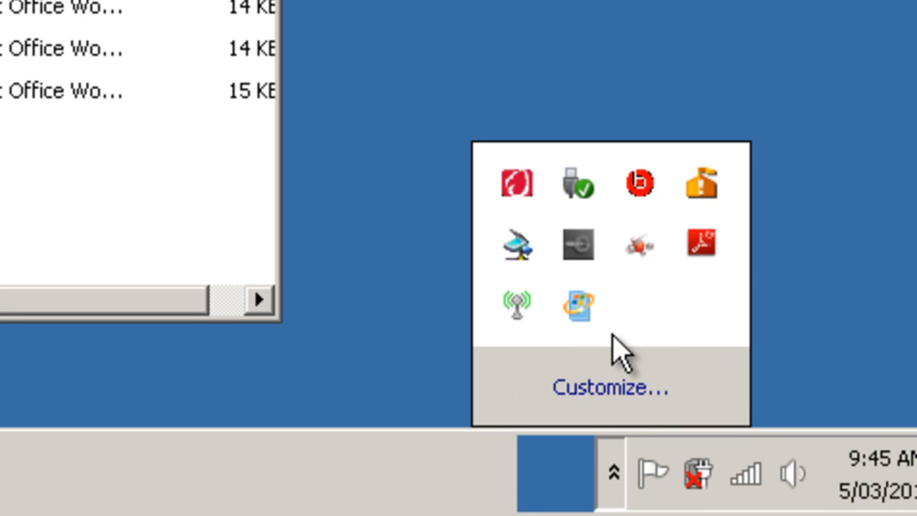
{"action": "mouse_move", "coordinate": [577, 185]}
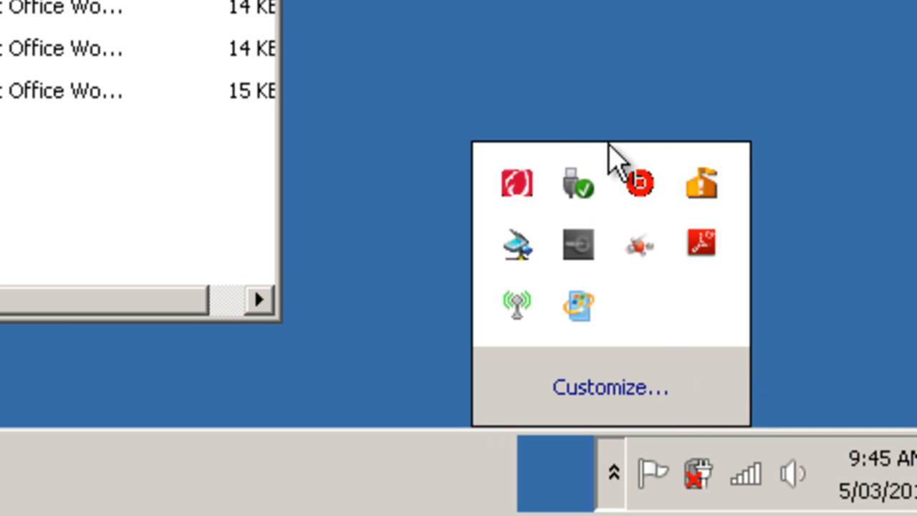
{"action": "mouse_move", "coordinate": [576, 187]}
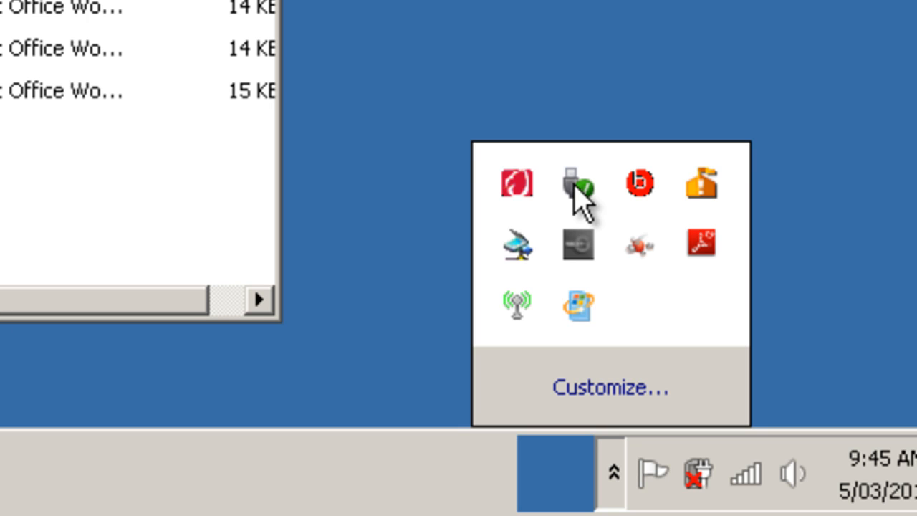
{"action": "left_click", "coordinate": [576, 183]}
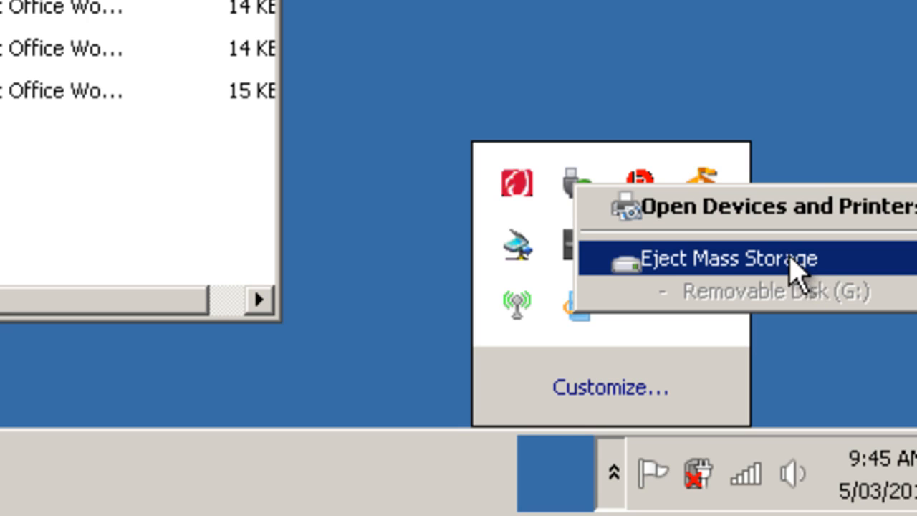
- Eject Mass Storage – Removable Disk (G:) from the Safely Remove Hardware menu
{"action": "left_click", "coordinate": [724, 258]}
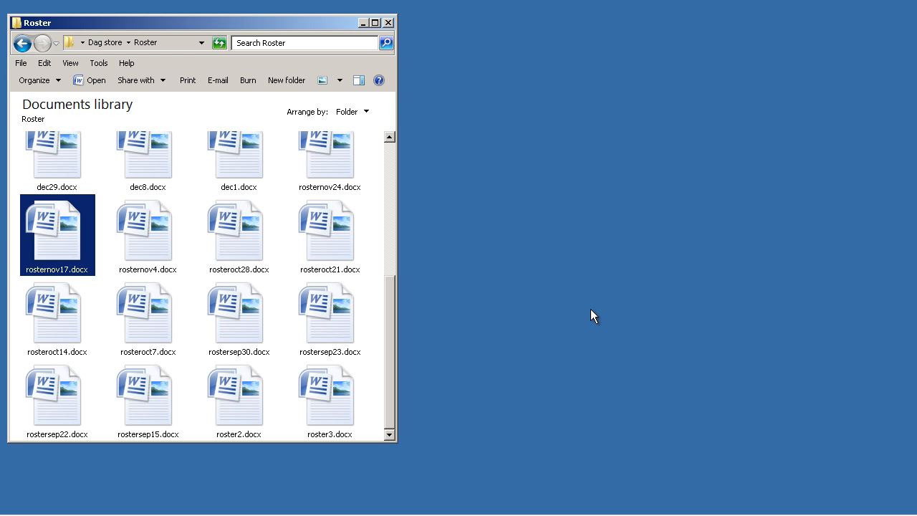
{"action": "mouse_move", "coordinate": [605, 325]}
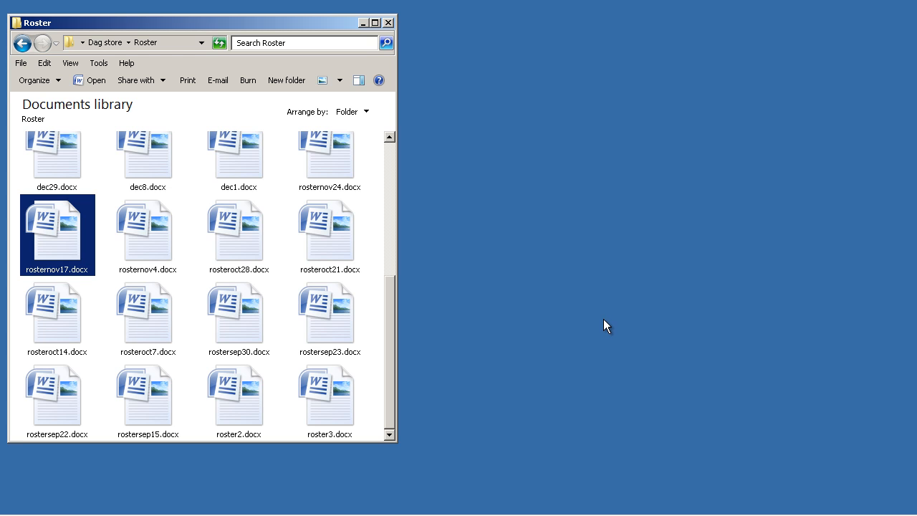